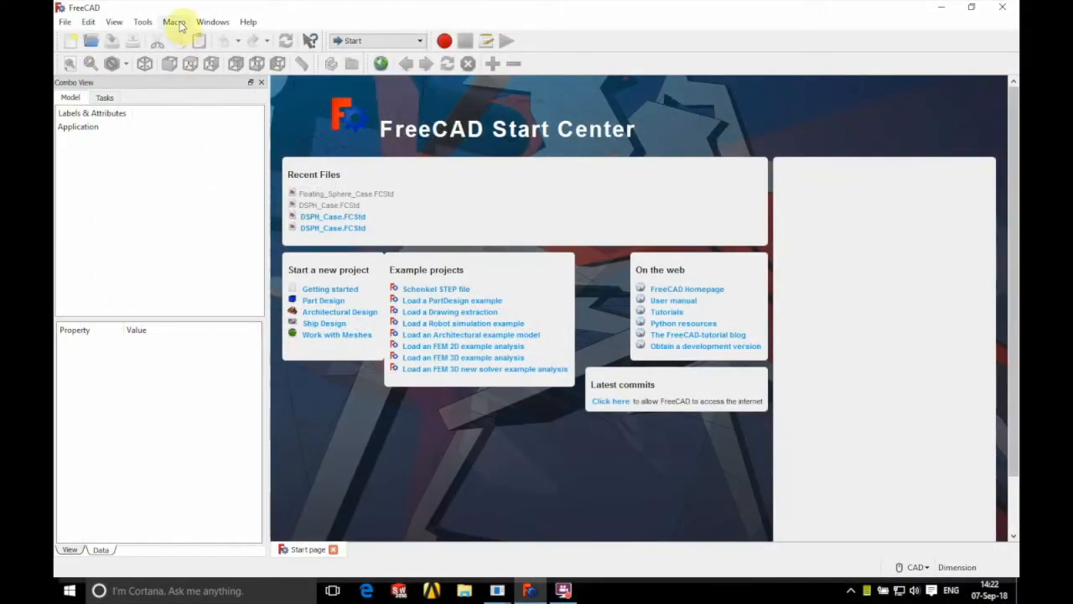
Step: Run the DesignSPHysics.py macro from the Macros list
left_click(174, 20)
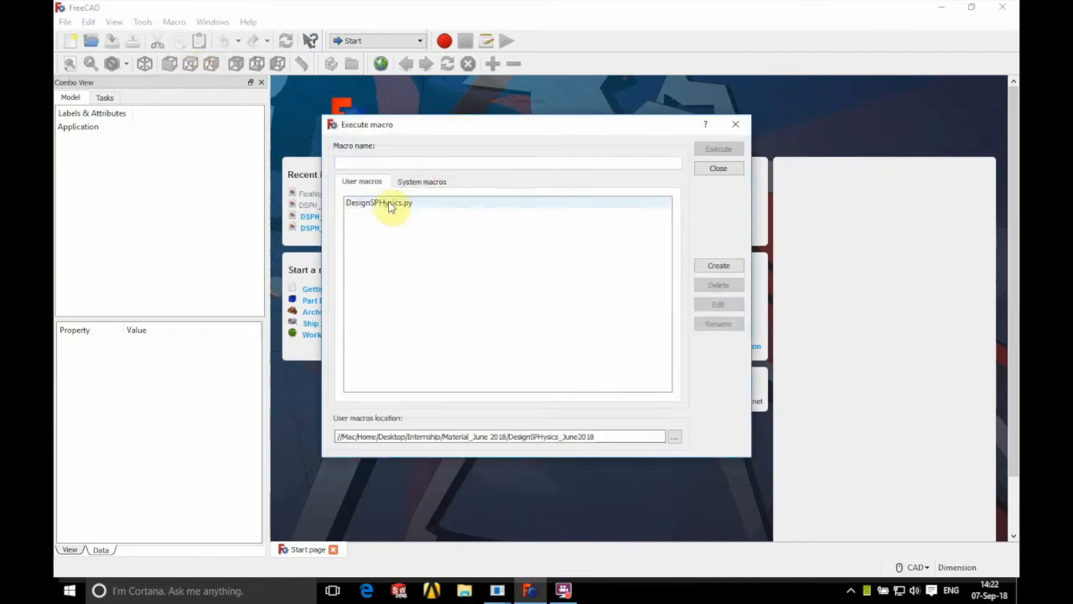
left_click(718, 167)
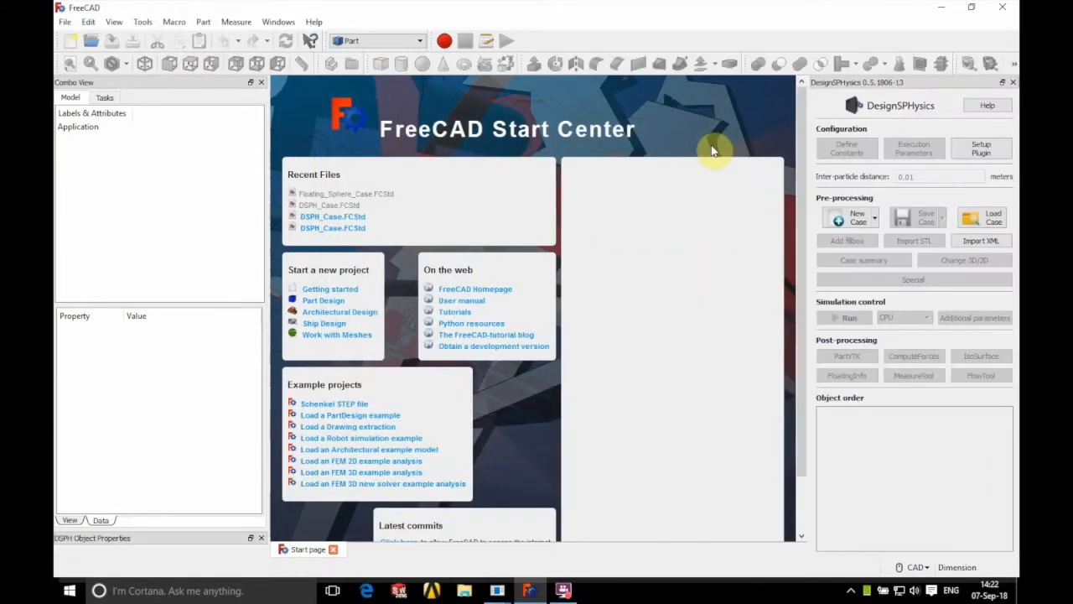
mouse_move(981, 216)
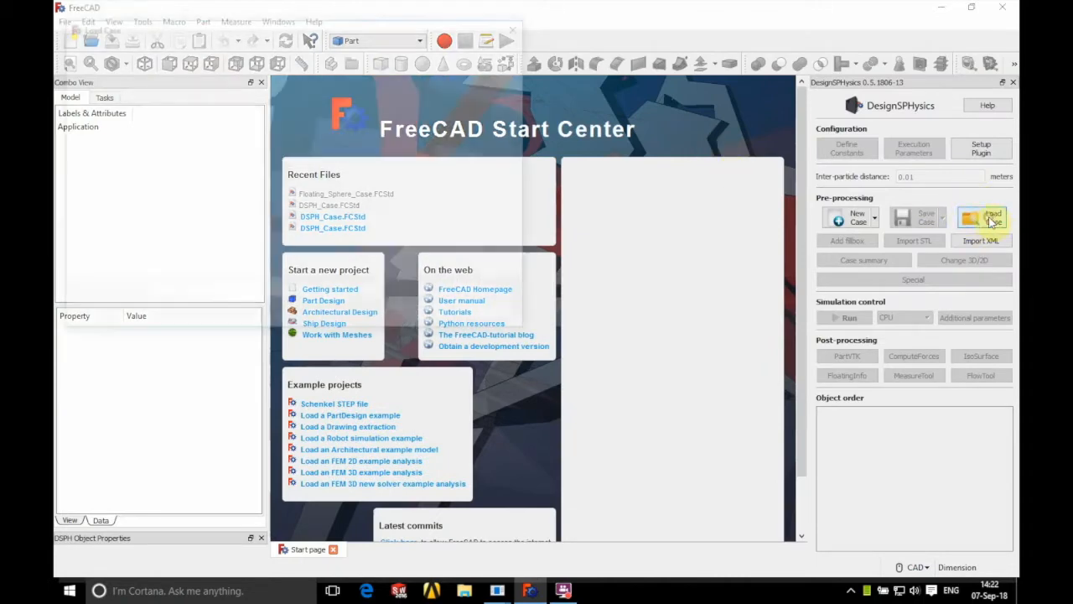
Step: Load casedata.dsphdata from the CaseWaves folder via Load Case
left_click(981, 217)
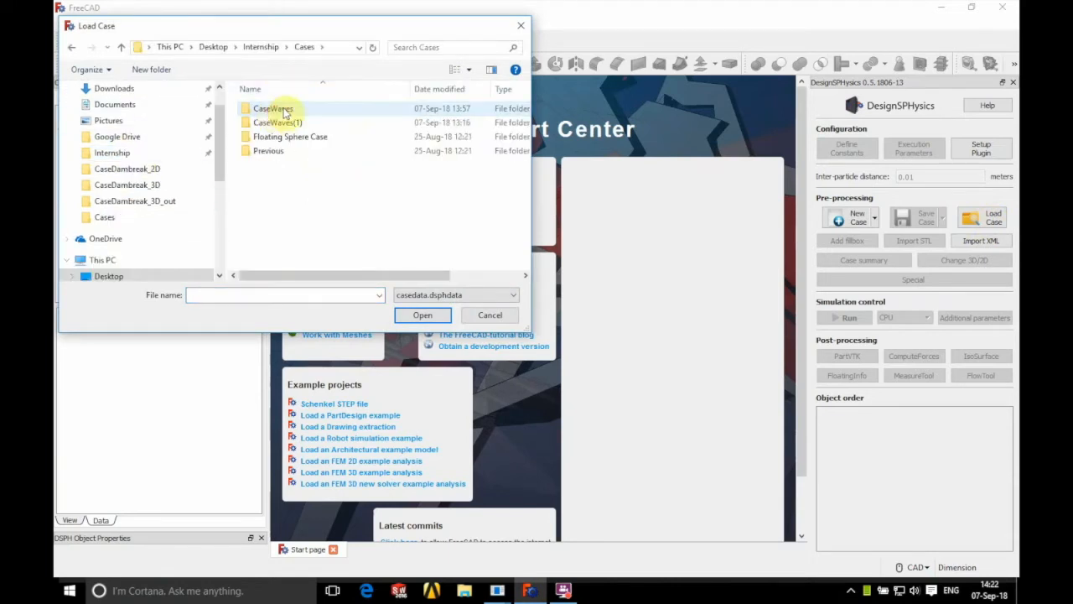
double_click(270, 107)
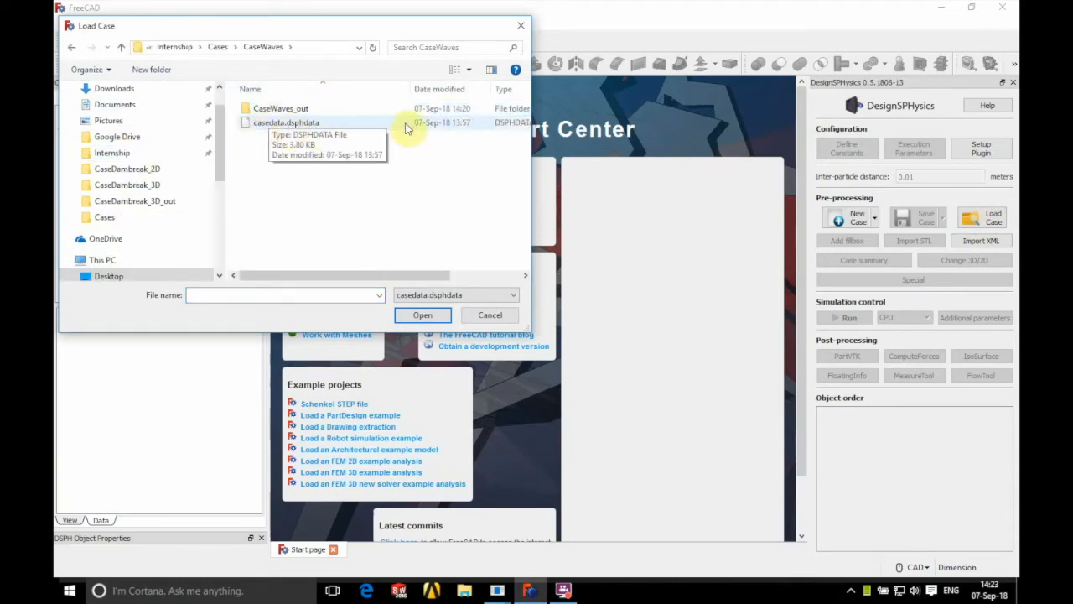
left_click(422, 315)
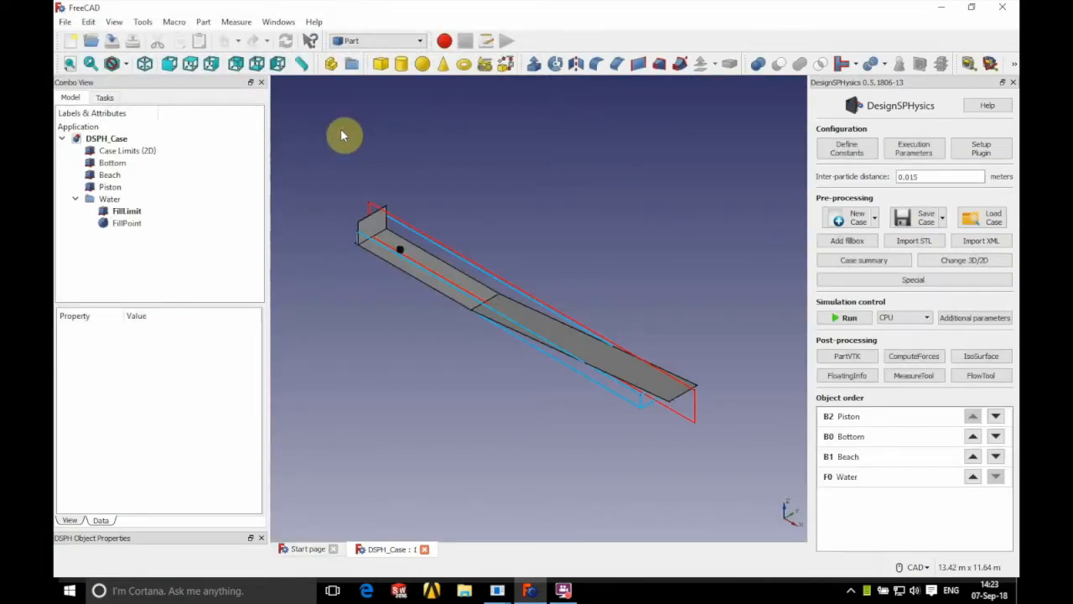
mouse_move(380, 64)
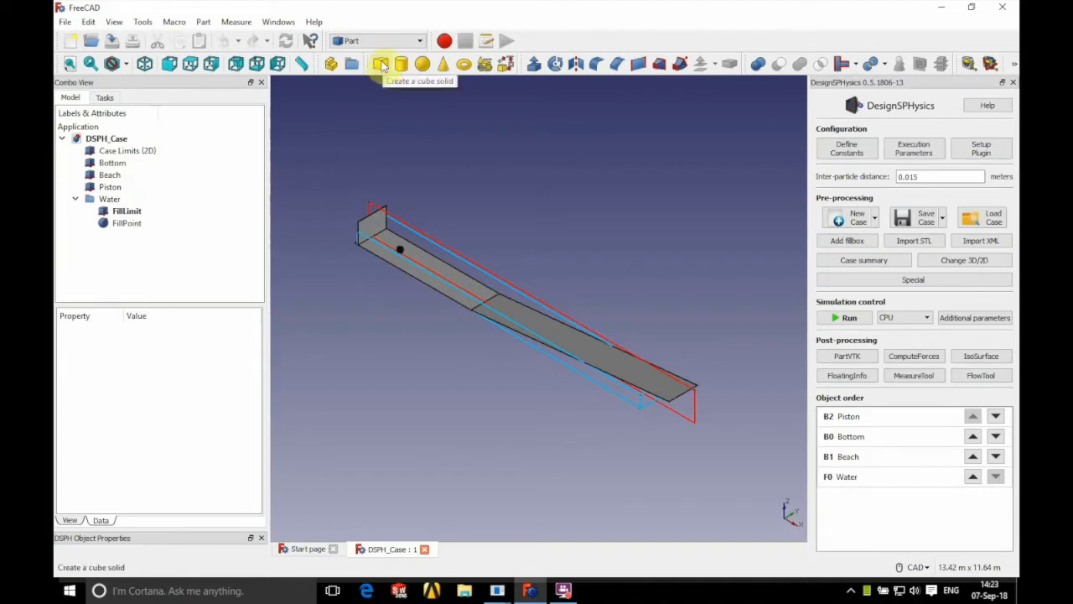
Step: Create a cube labelled Floater sized 300 × 1000 × 200 mm inside the channel
left_click(379, 64)
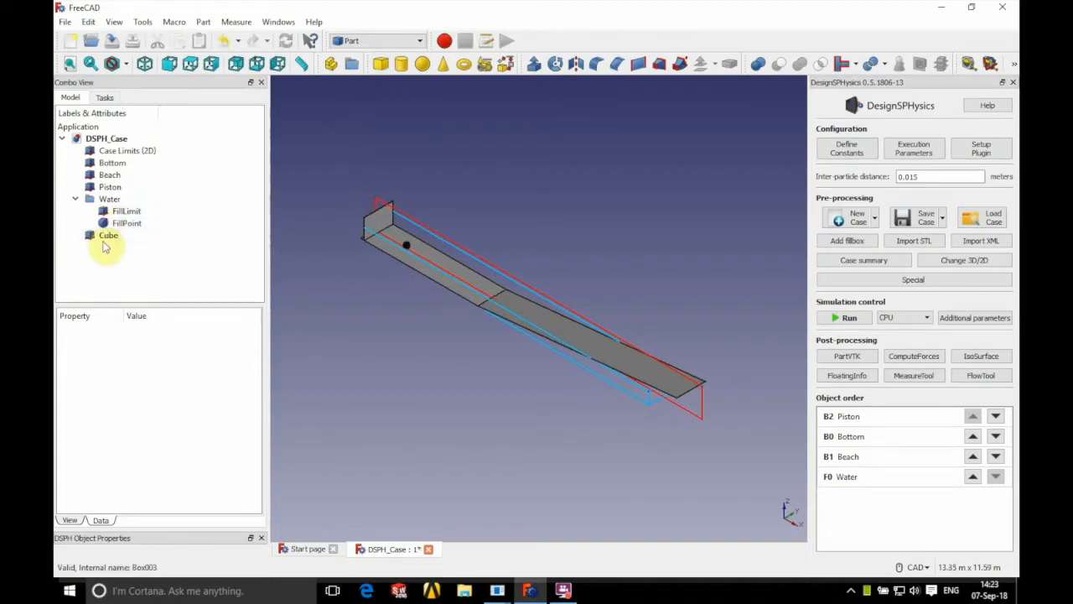
left_click(108, 211)
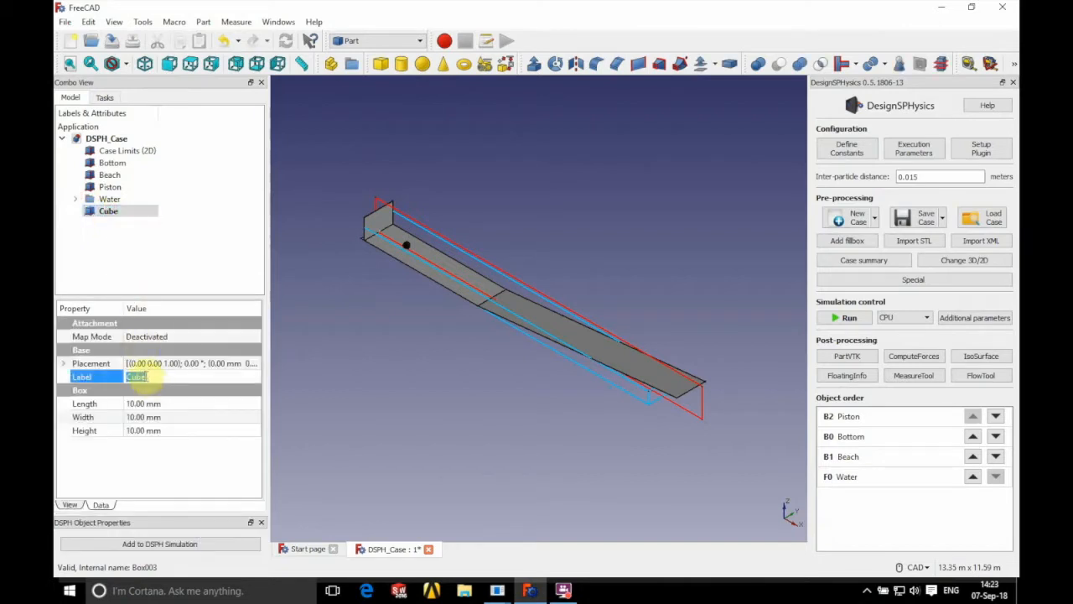
type("Floater")
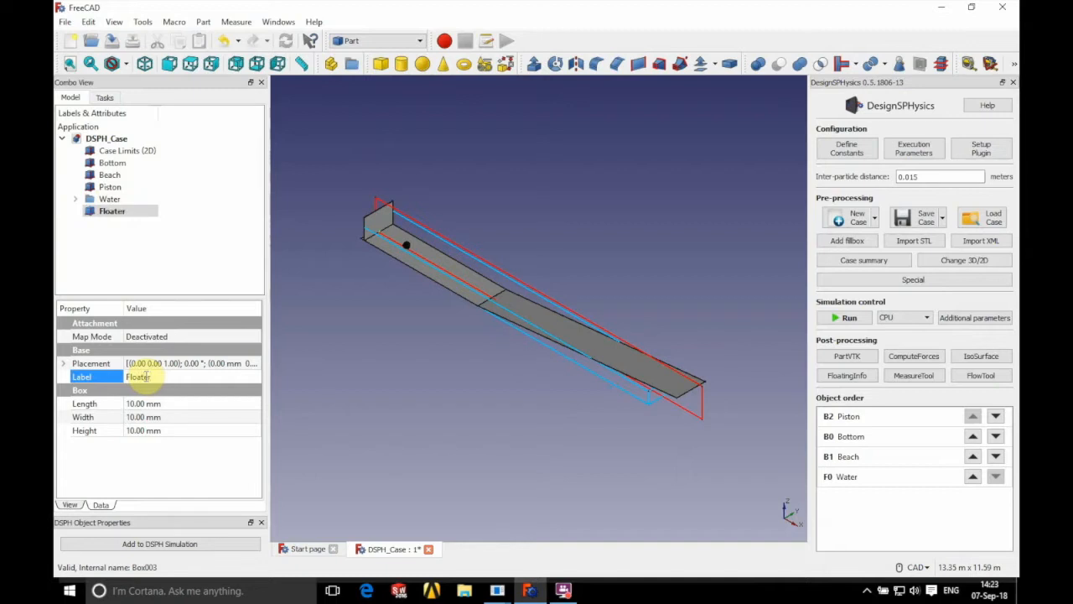
left_click(63, 362)
type("300")
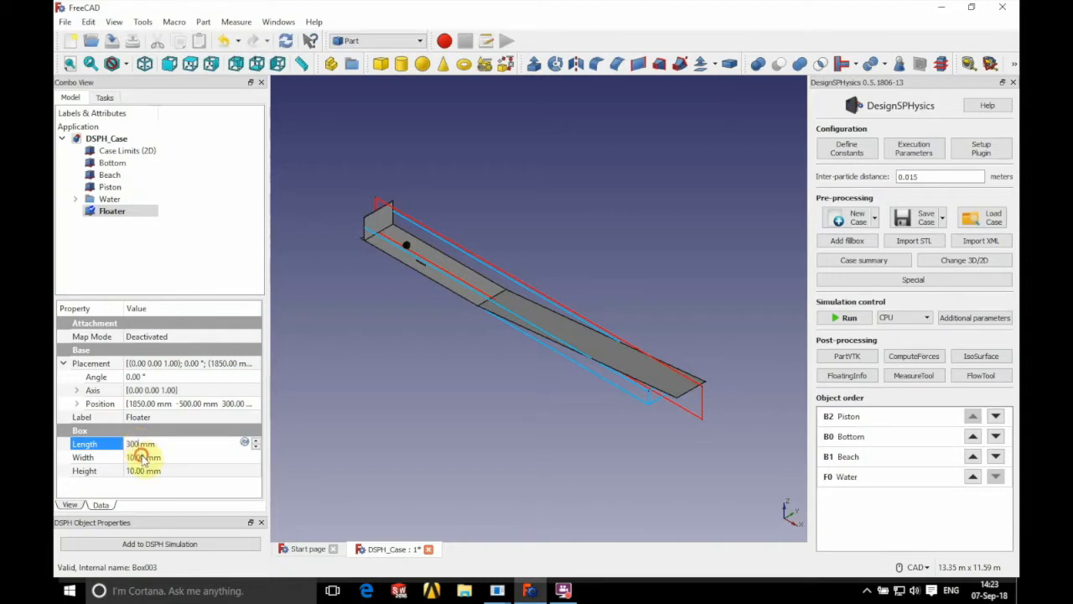
left_click(84, 456)
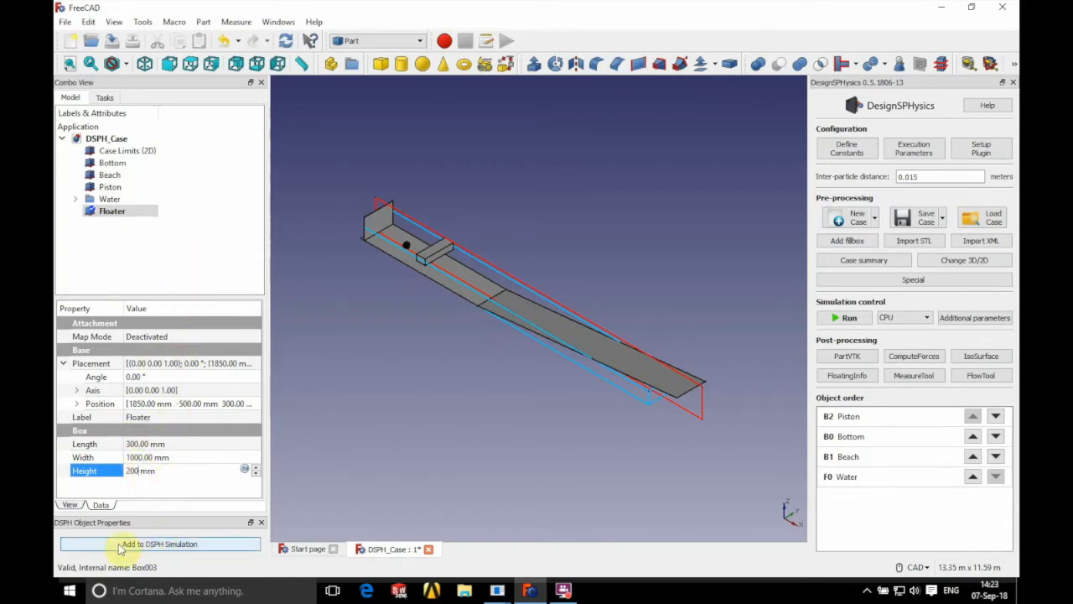
Step: Add the selected Floater to the DSPH simulation as a boundary object
left_click(160, 543)
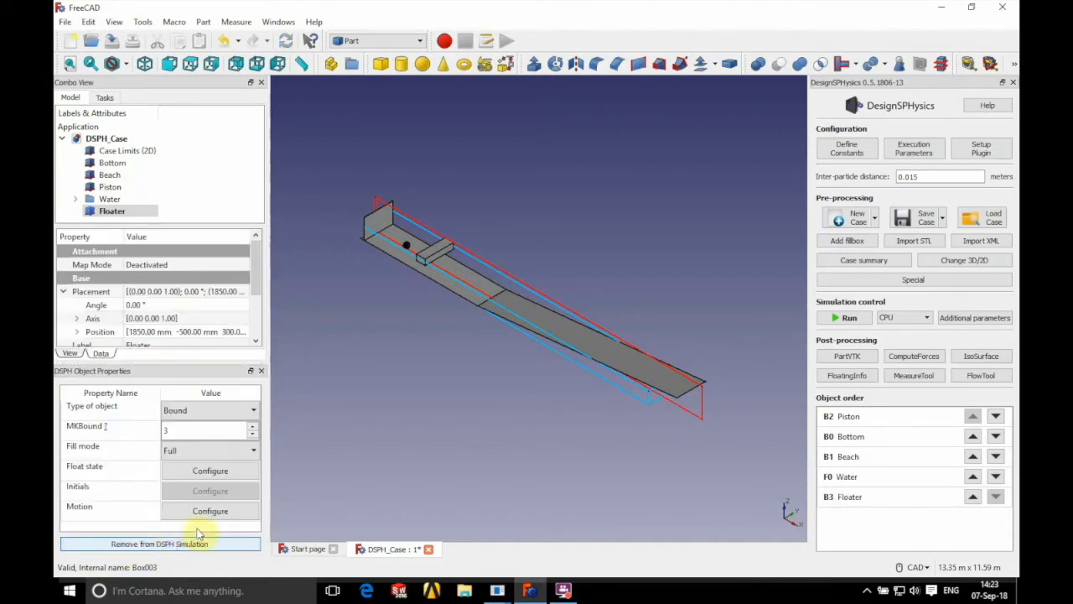
mouse_move(212, 411)
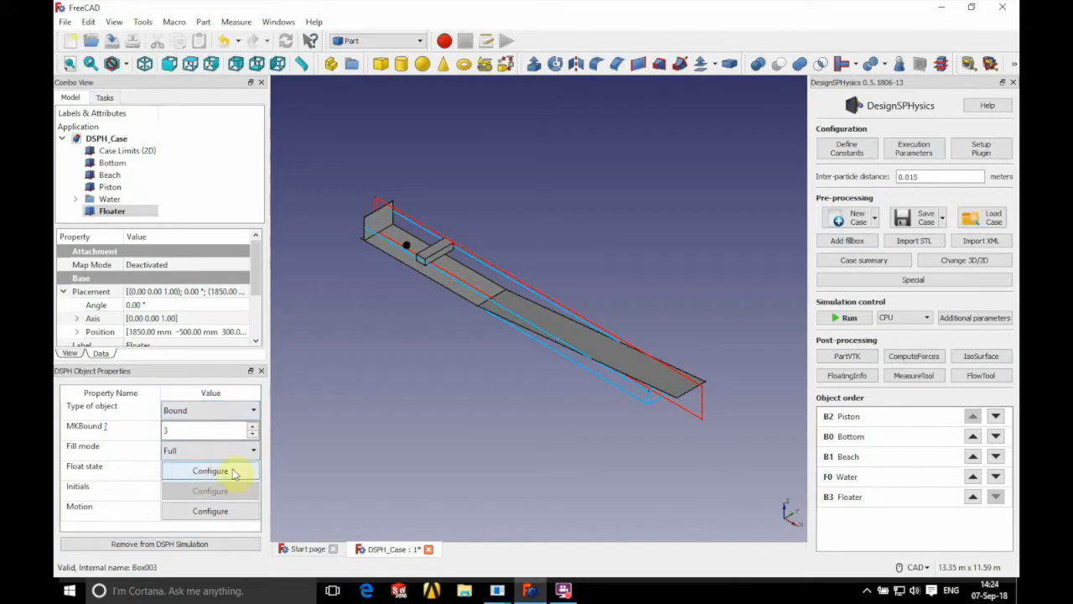
Step: Set Floater floating True with massbody 30 and a custom gravity centre, applied to all MKBound 3
left_click(210, 470)
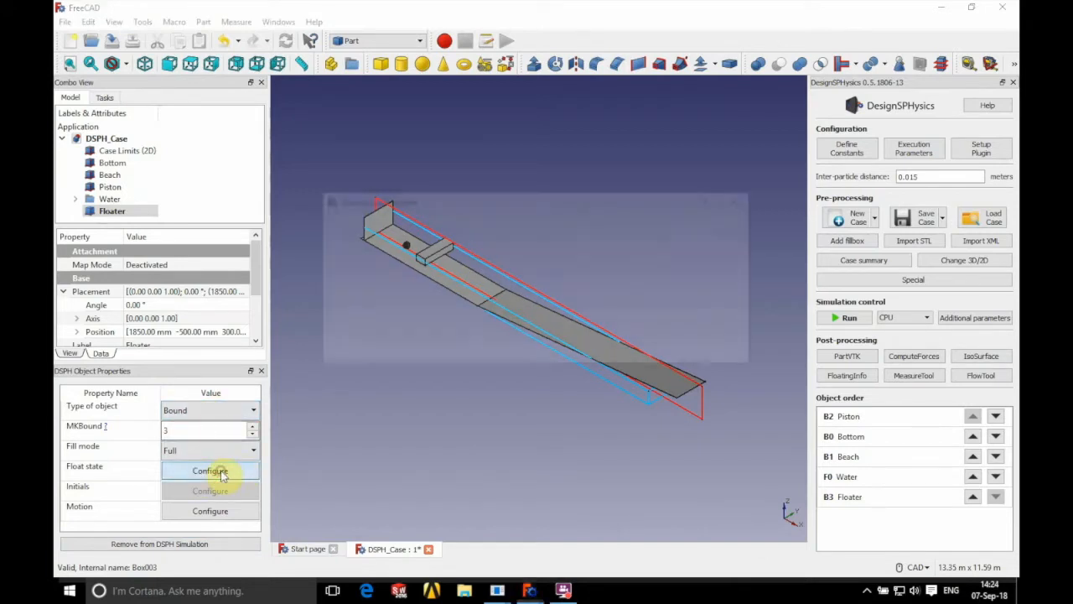
left_click(209, 469)
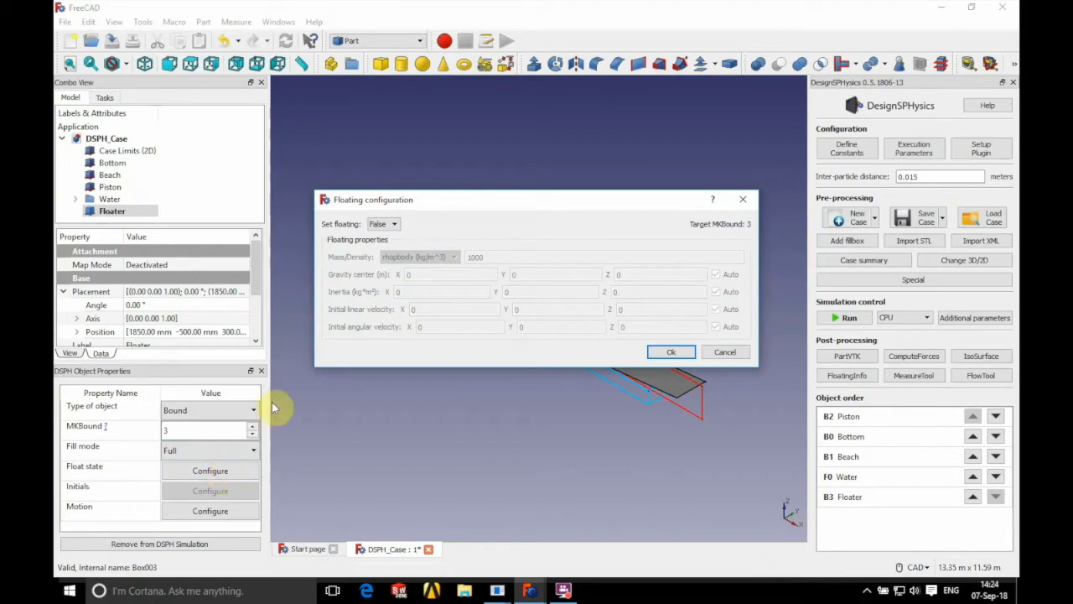
left_click(394, 225)
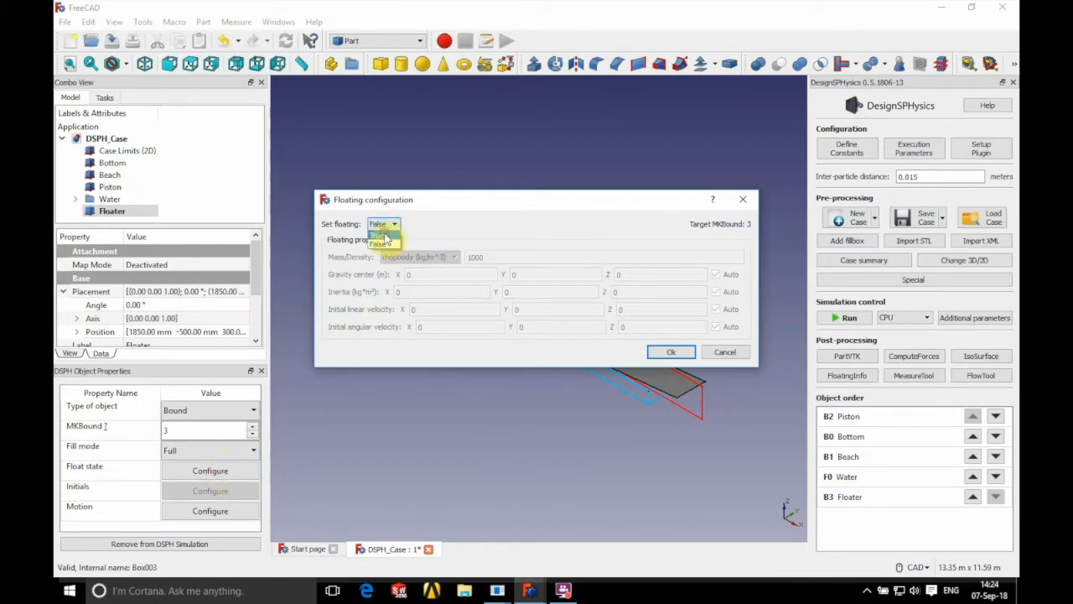
left_click(379, 235)
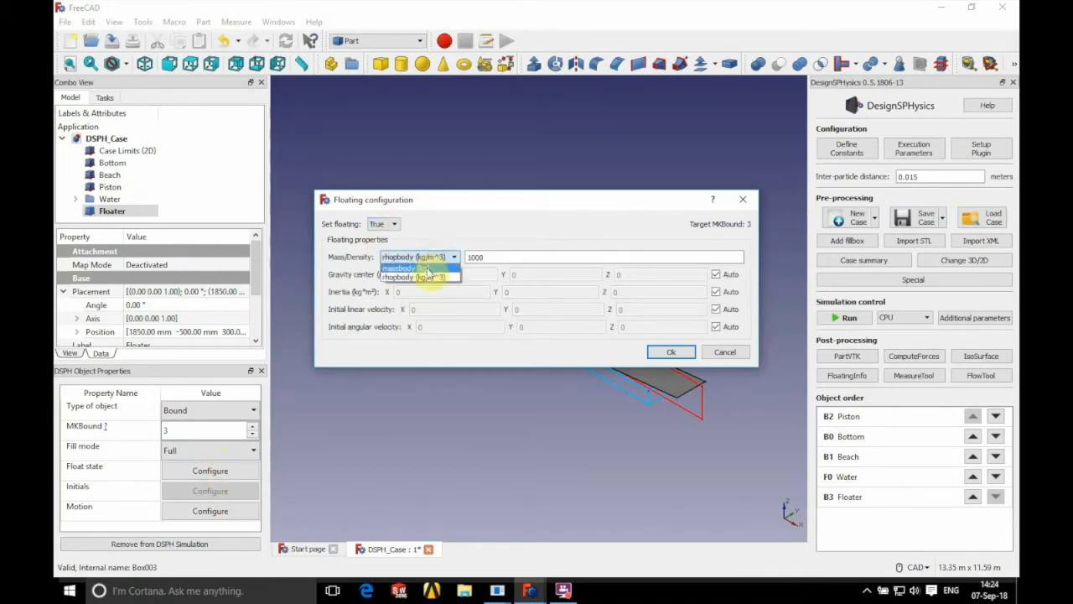
left_click(411, 267)
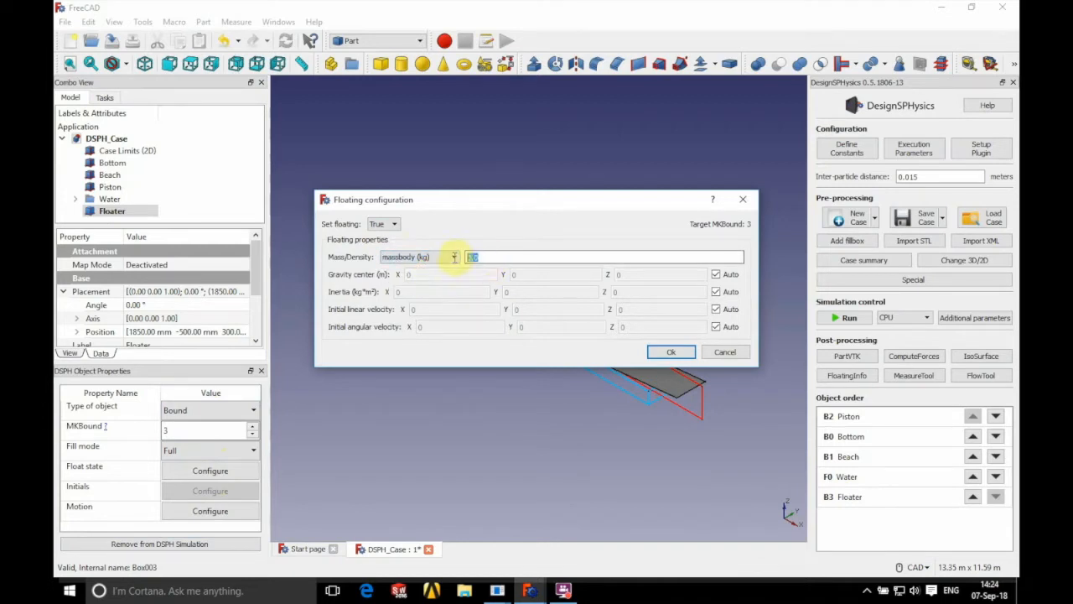
type("30")
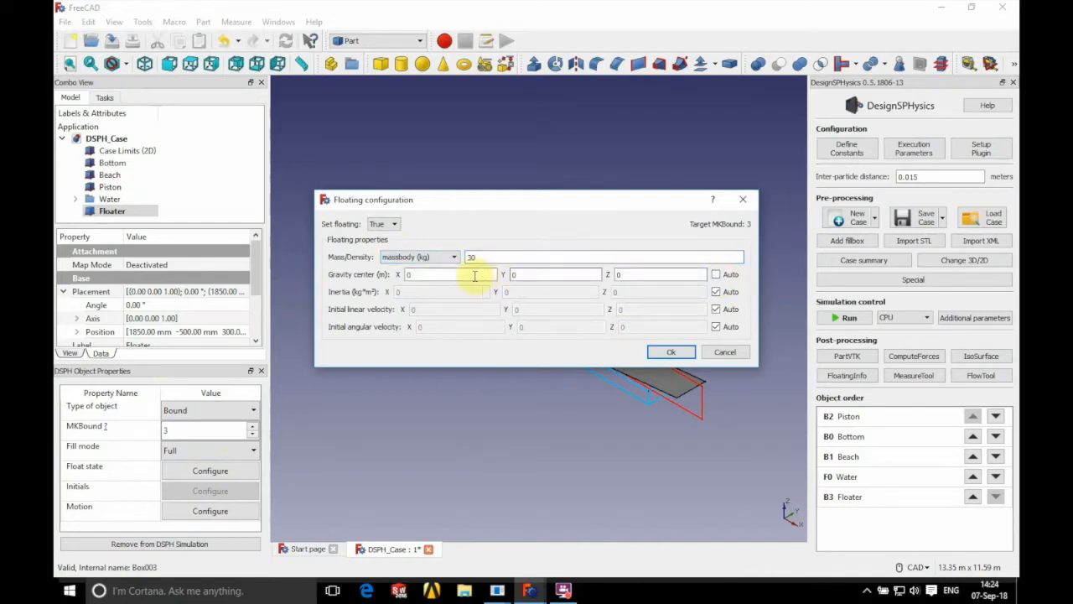
left_click(451, 275)
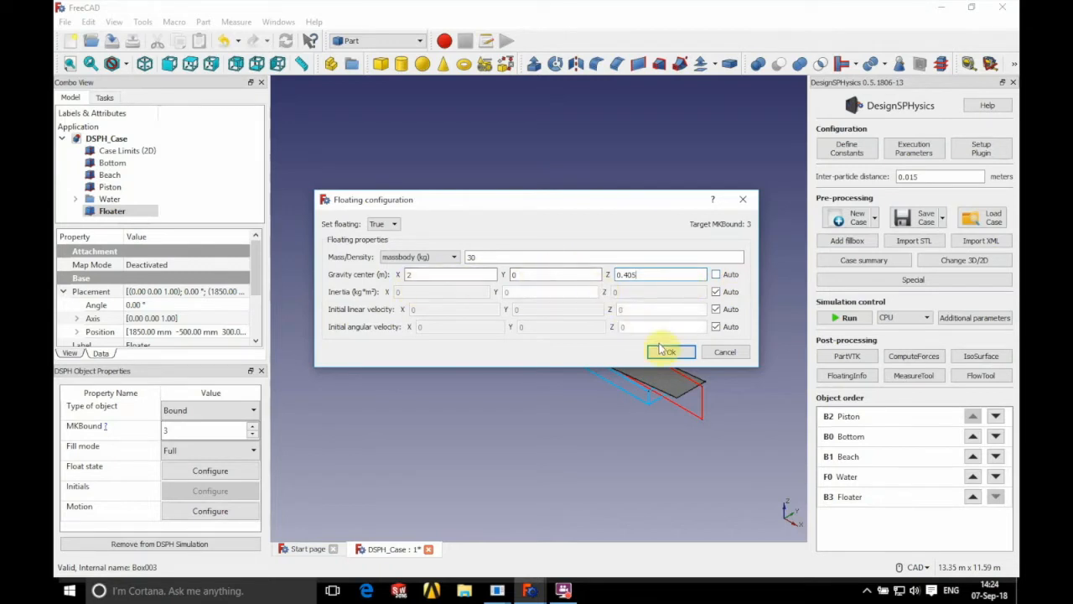
left_click(670, 352)
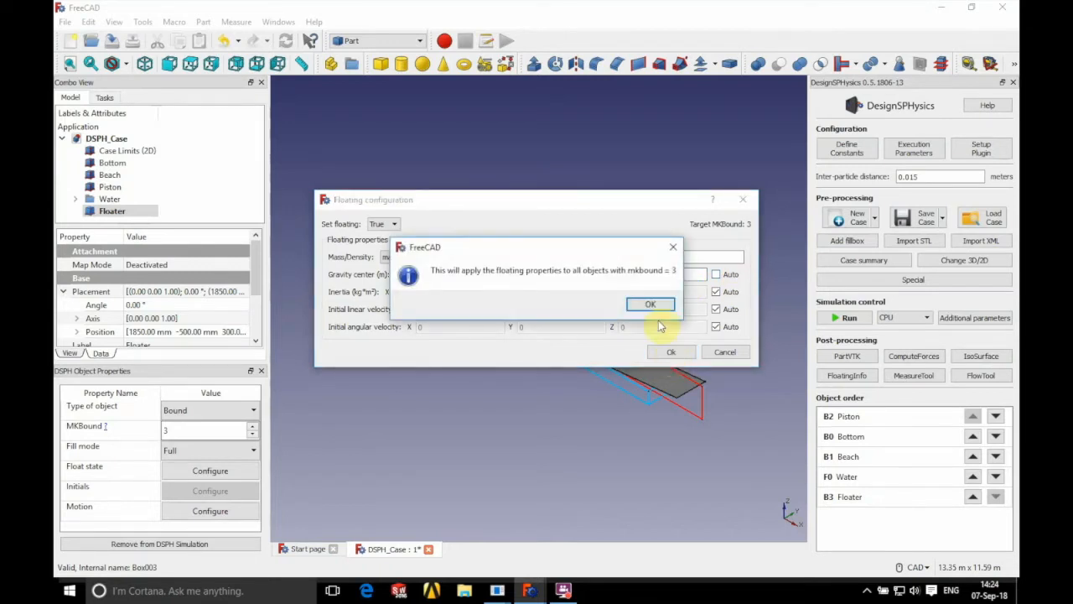
left_click(651, 304)
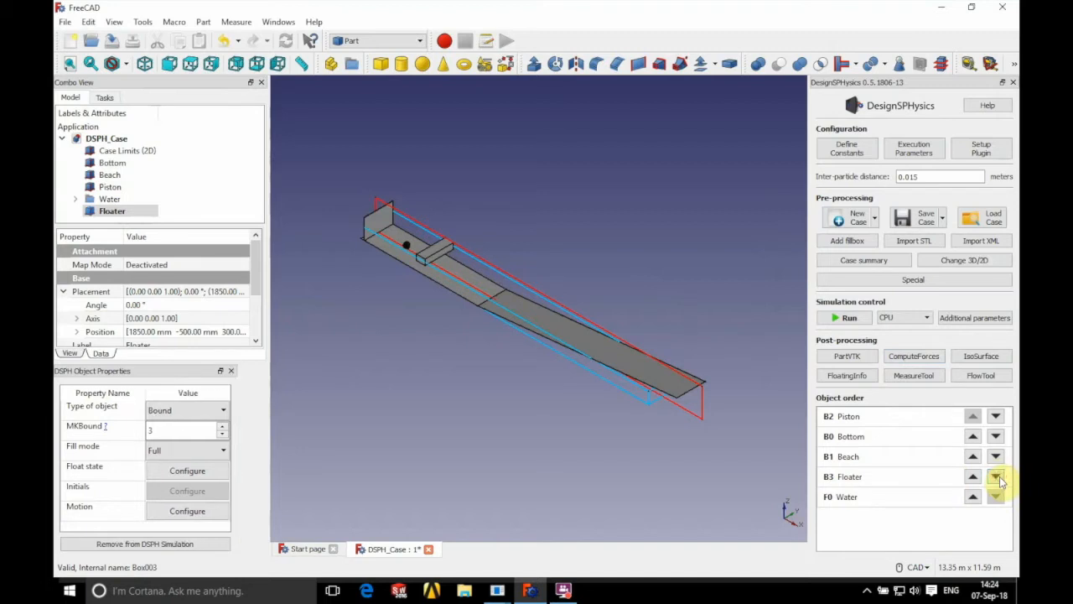
mouse_move(872, 497)
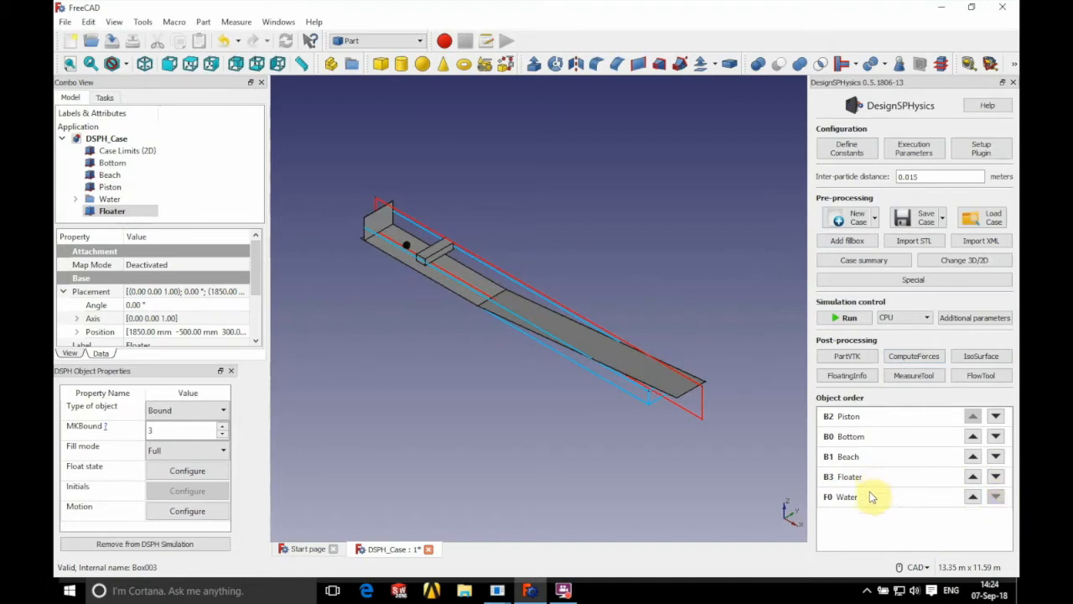
mouse_move(869, 517)
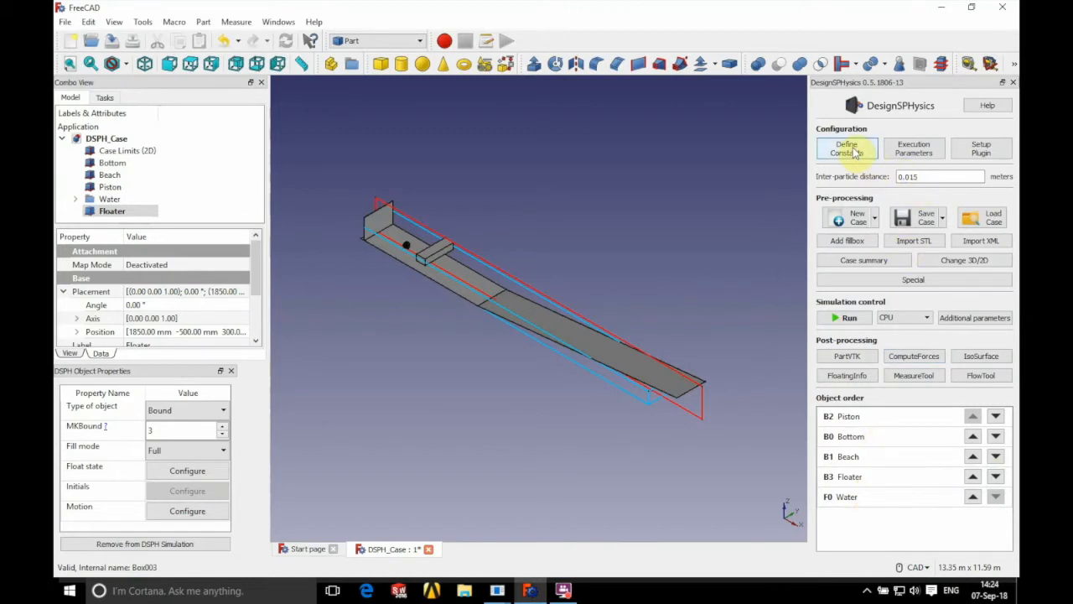
Step: Review the case constants and accept the execution parameters
left_click(845, 147)
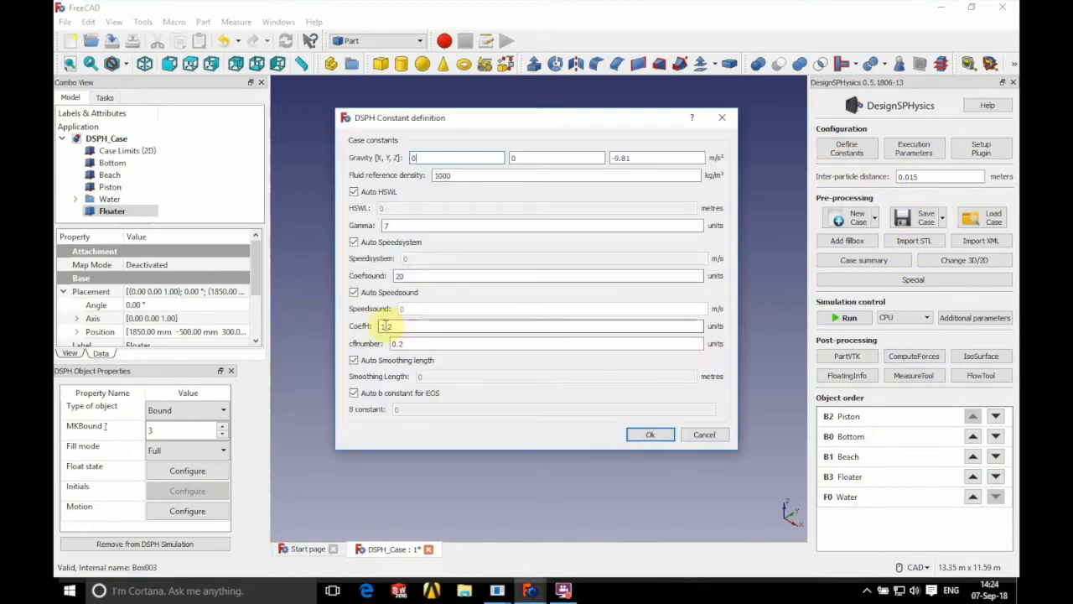
left_click(650, 435)
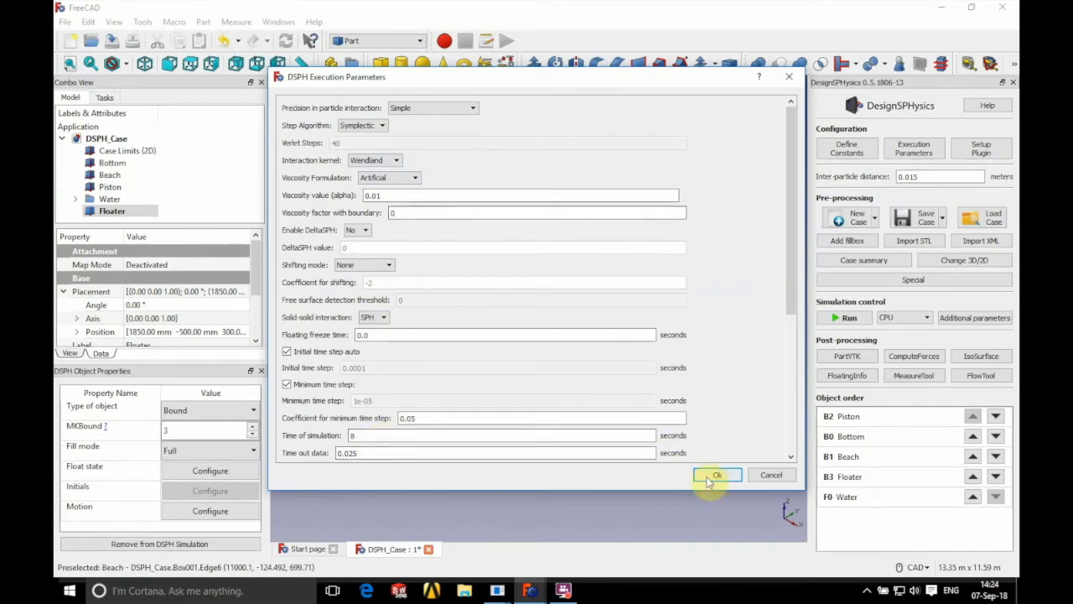
left_click(717, 475)
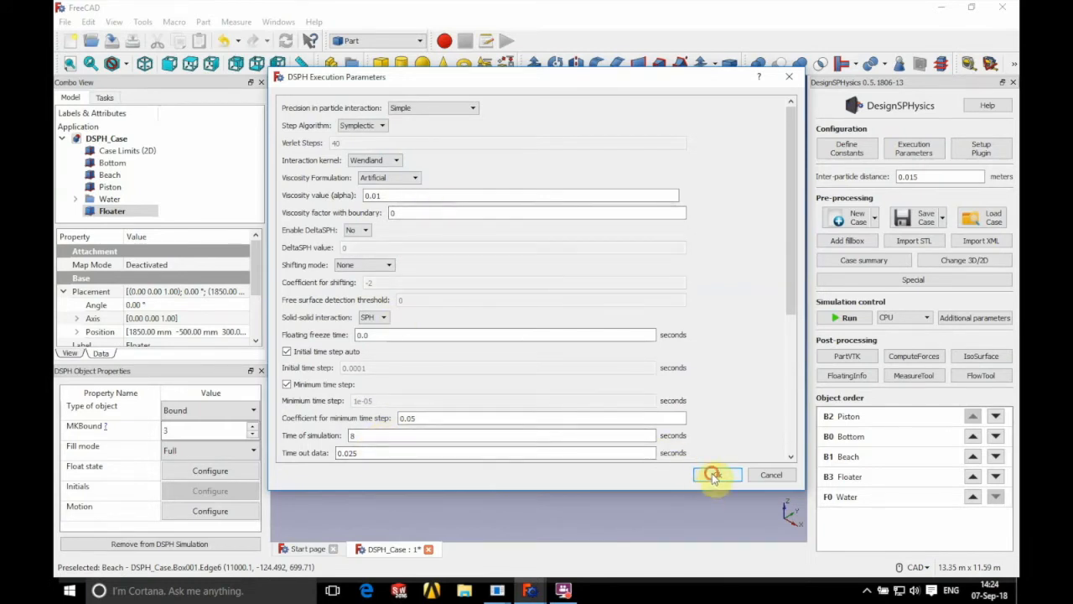
left_click(715, 475)
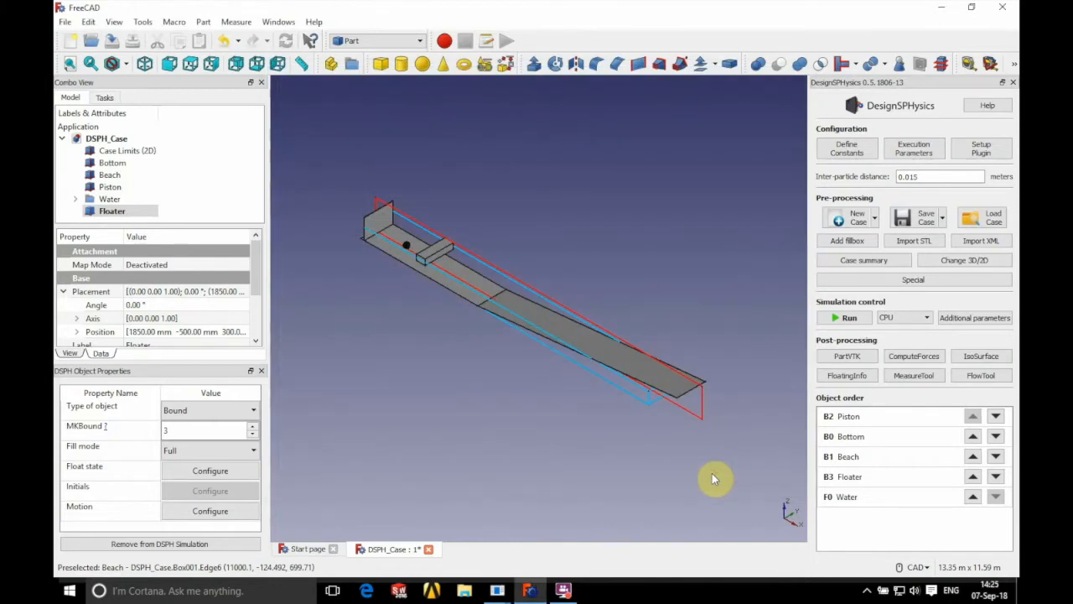
mouse_move(795, 366)
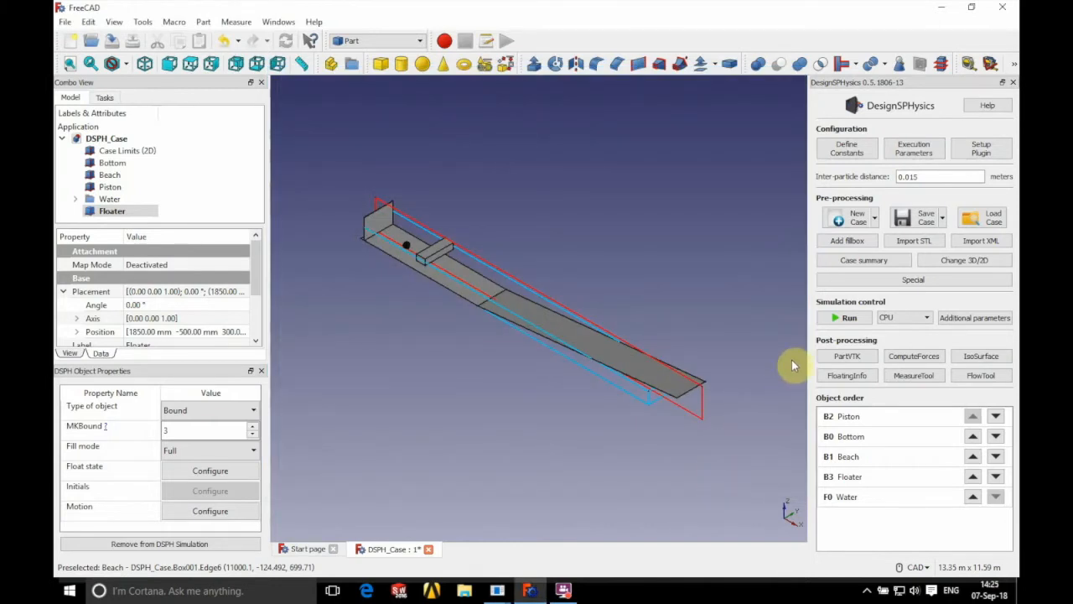
Step: Save the case as CaseWavesFloating in the Cases folder
left_click(943, 216)
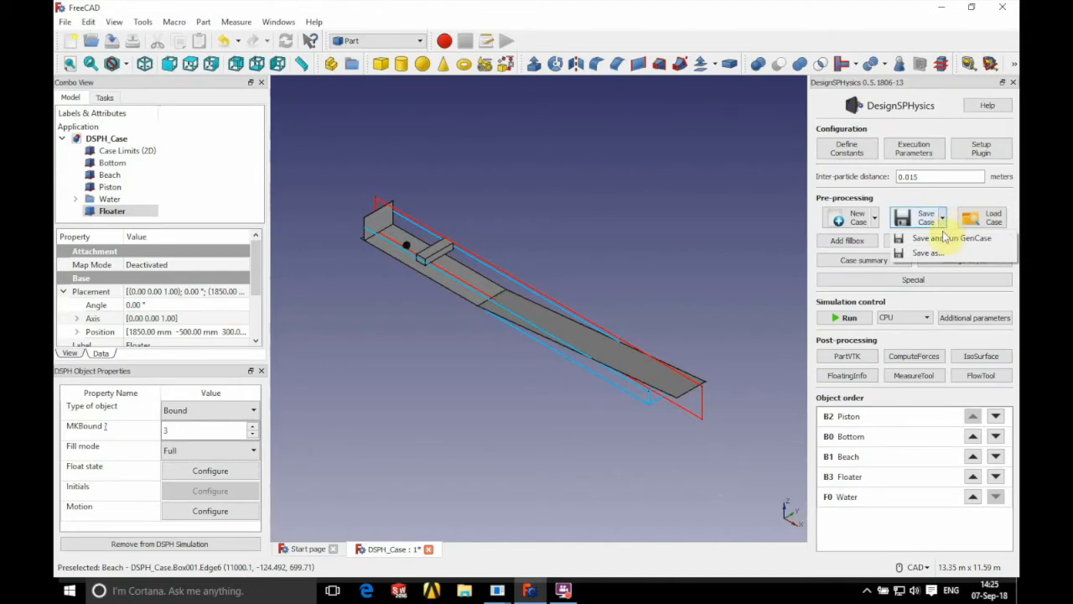
left_click(927, 251)
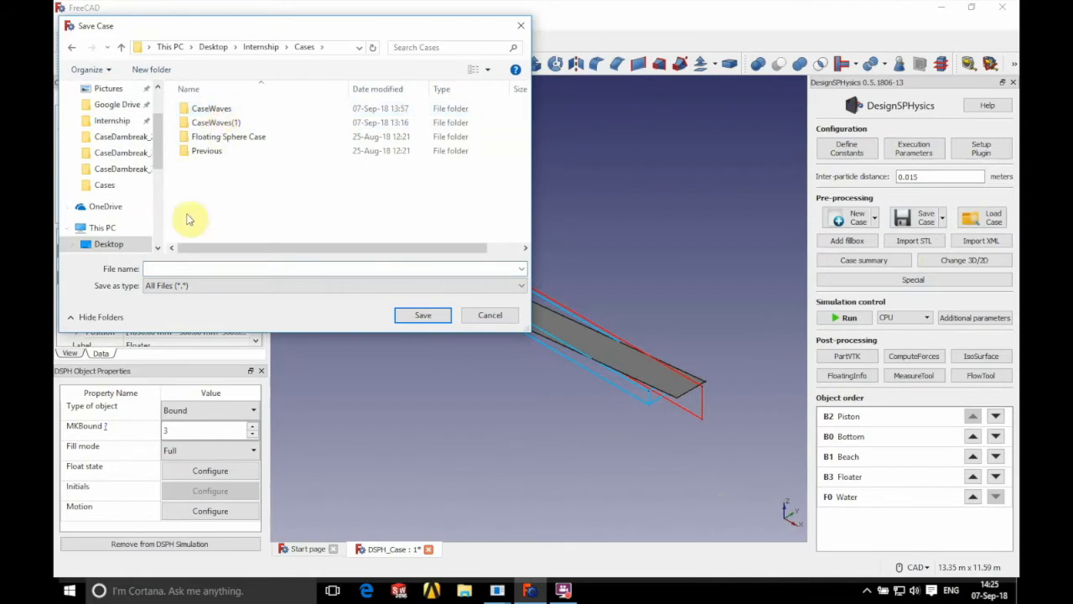
type("CaseWavesFloating")
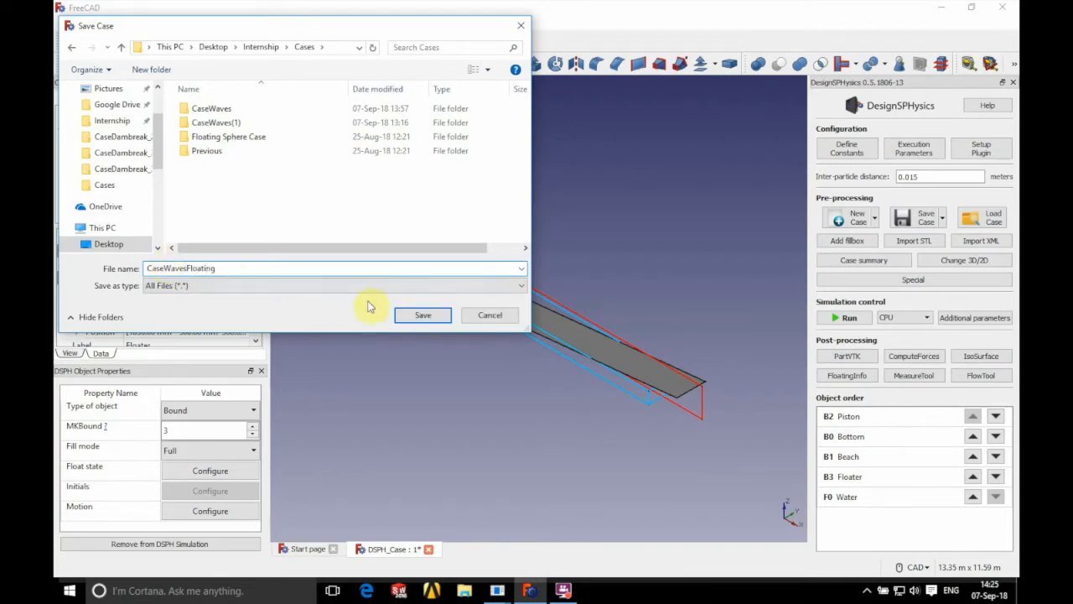
left_click(423, 315)
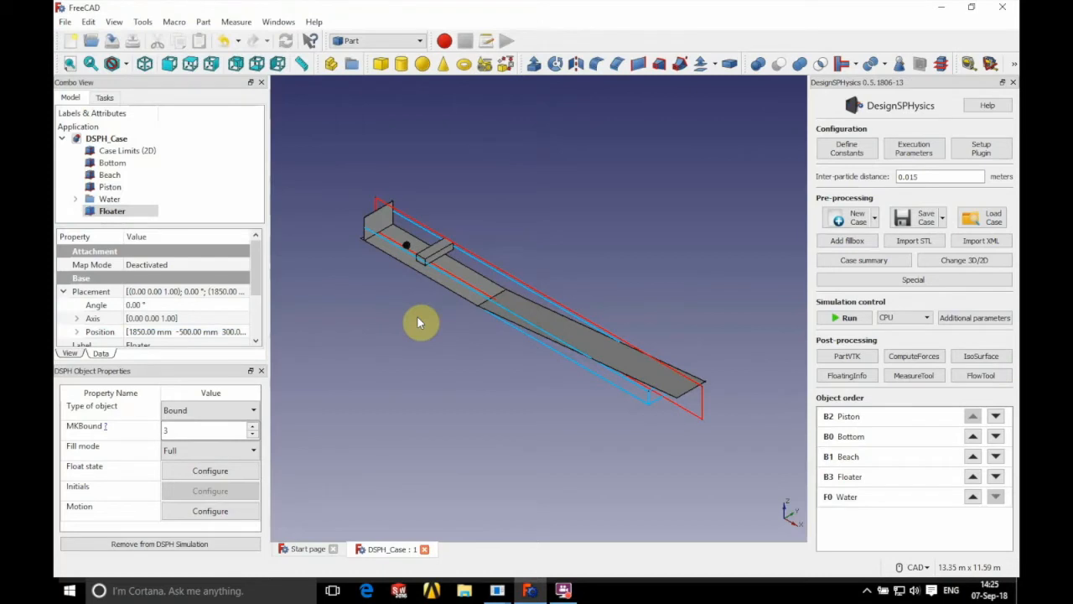
mouse_move(948, 220)
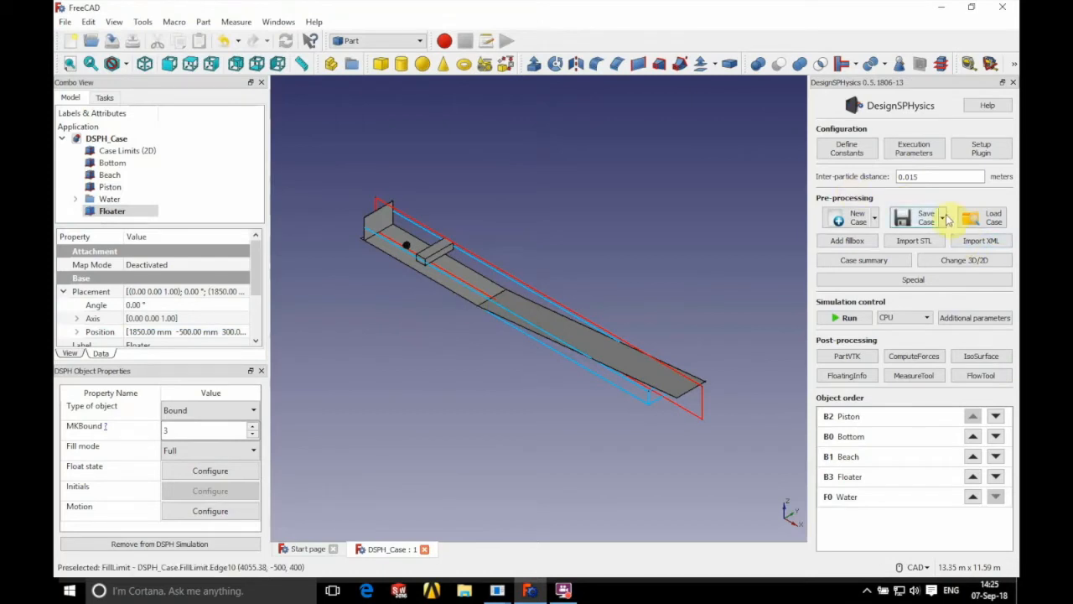
Step: Run GenCase, exporting 11285 particles, and list the output files for ParaView
left_click(926, 218)
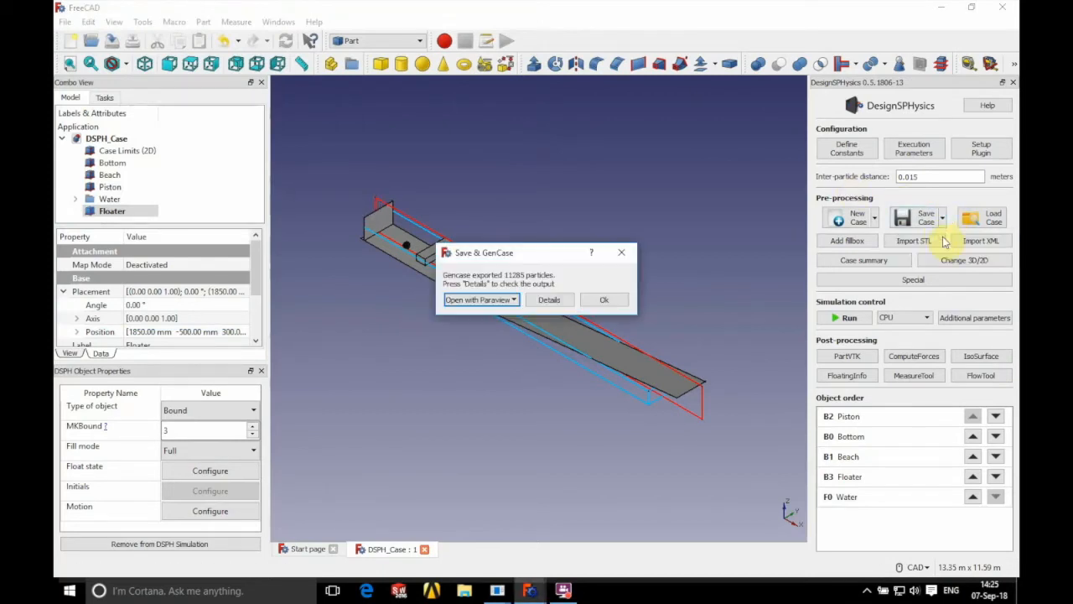
left_click(480, 298)
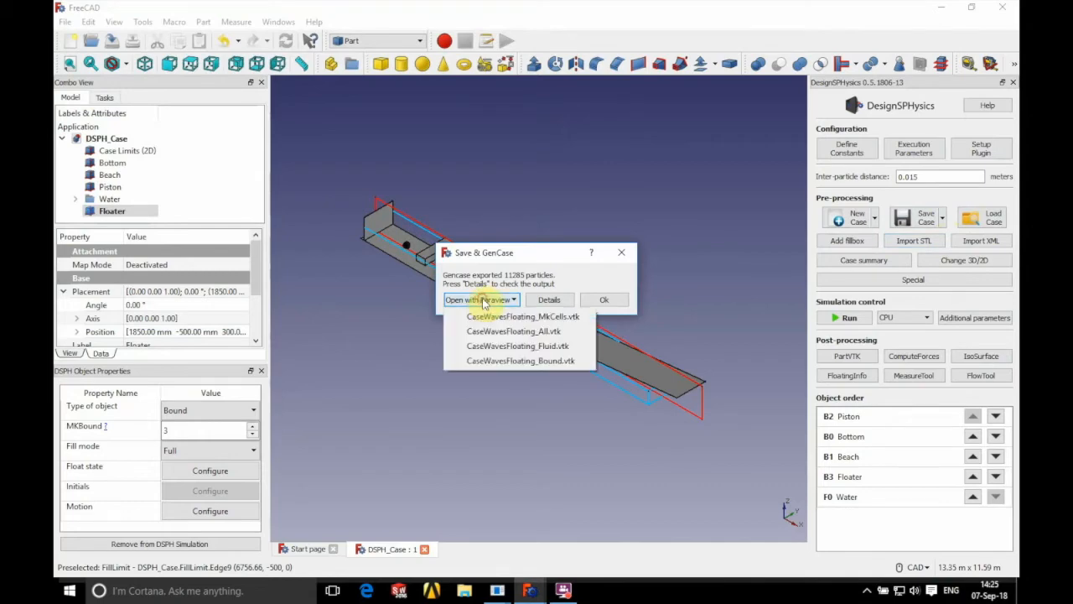
Step: Show CaseWavesFloating_All.vtk in ParaView coloured by Mk, then return to FreeCAD
left_click(604, 298)
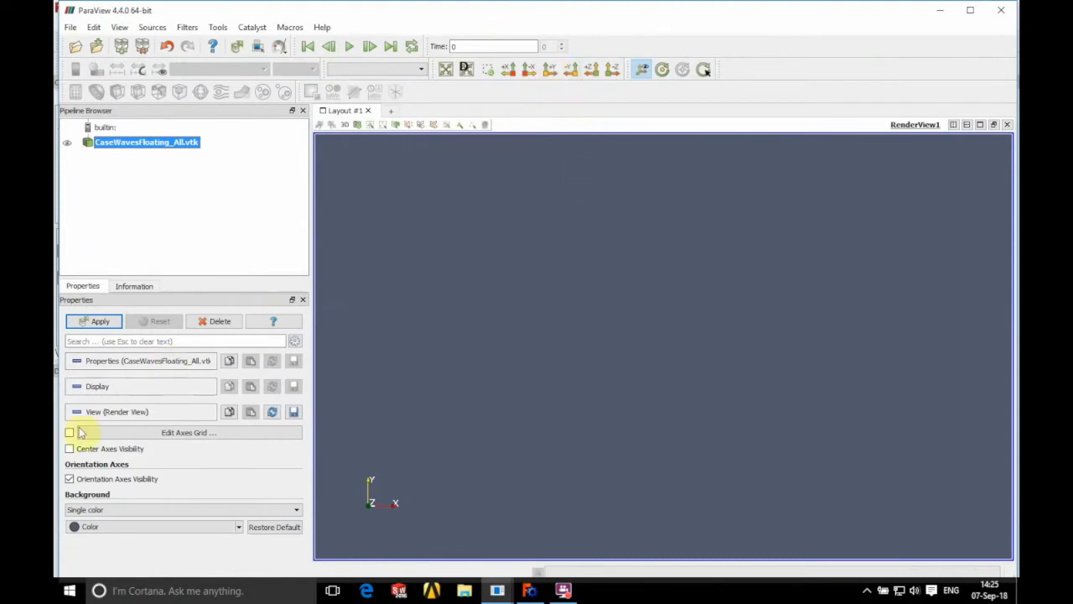
left_click(94, 322)
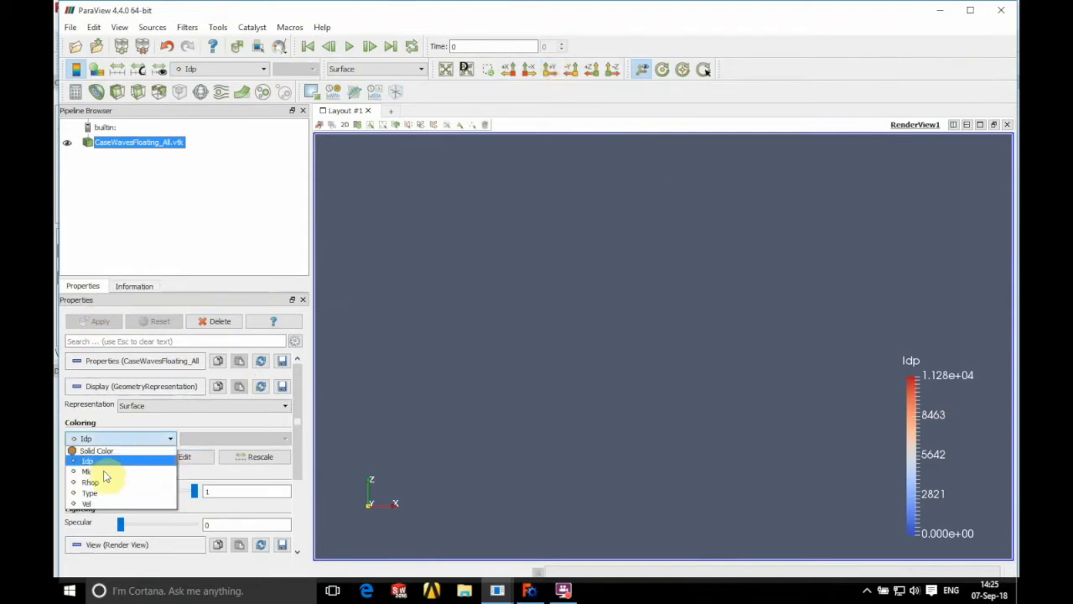
left_click(88, 470)
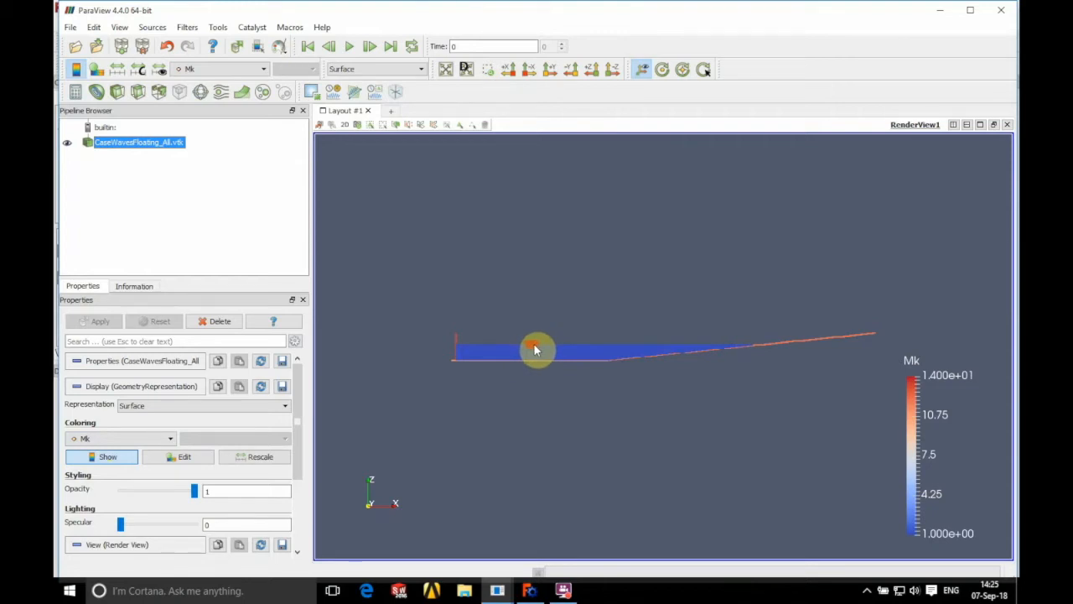
left_click(528, 590)
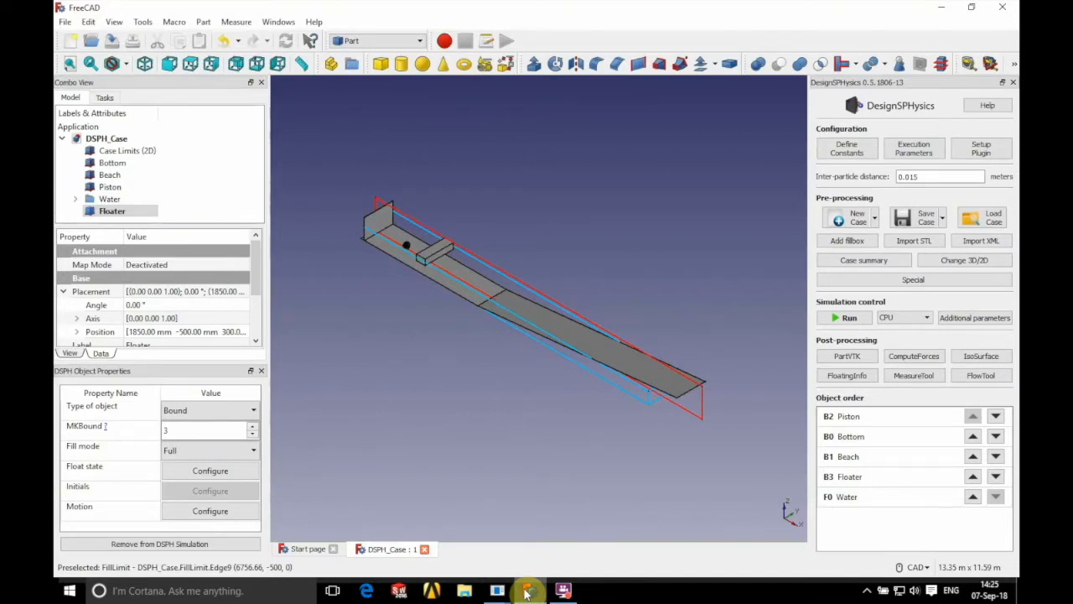
mouse_move(592, 520)
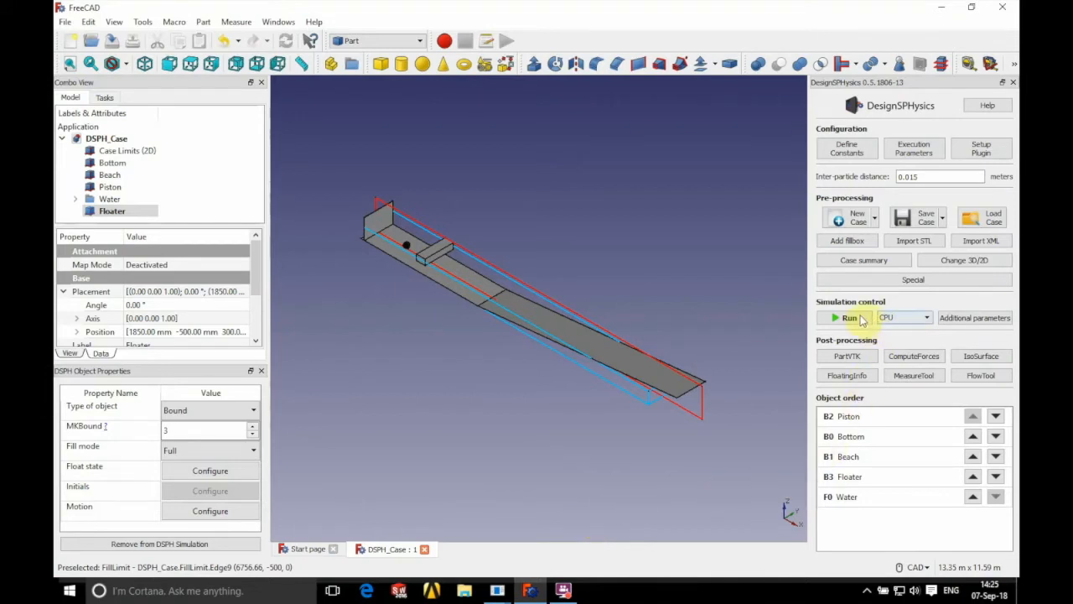
Step: Run the DualSPHysics simulation on CPU and watch the detailed log
left_click(848, 317)
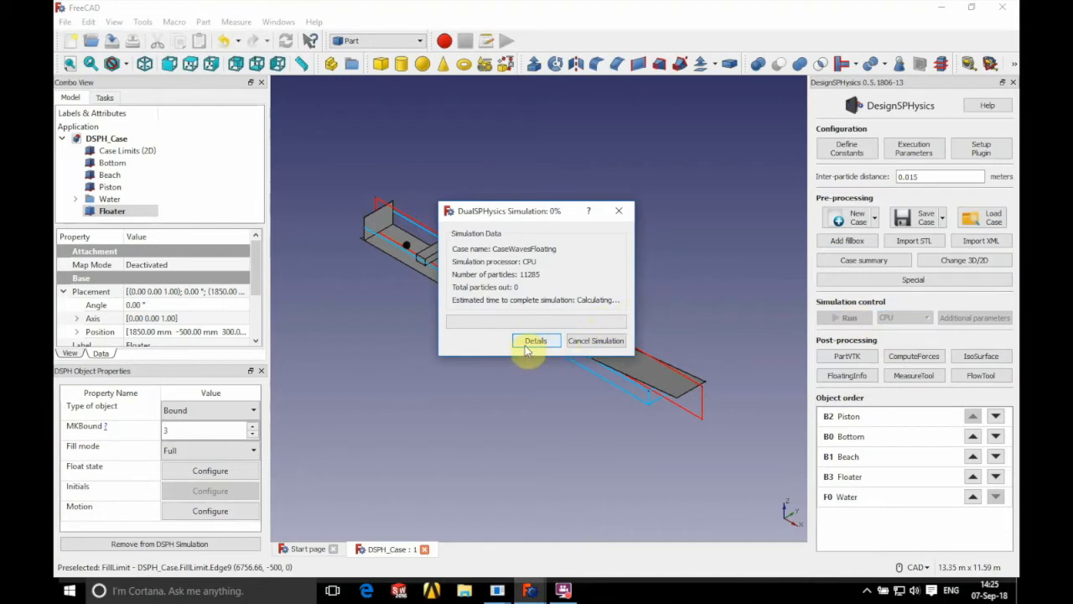
left_click(535, 340)
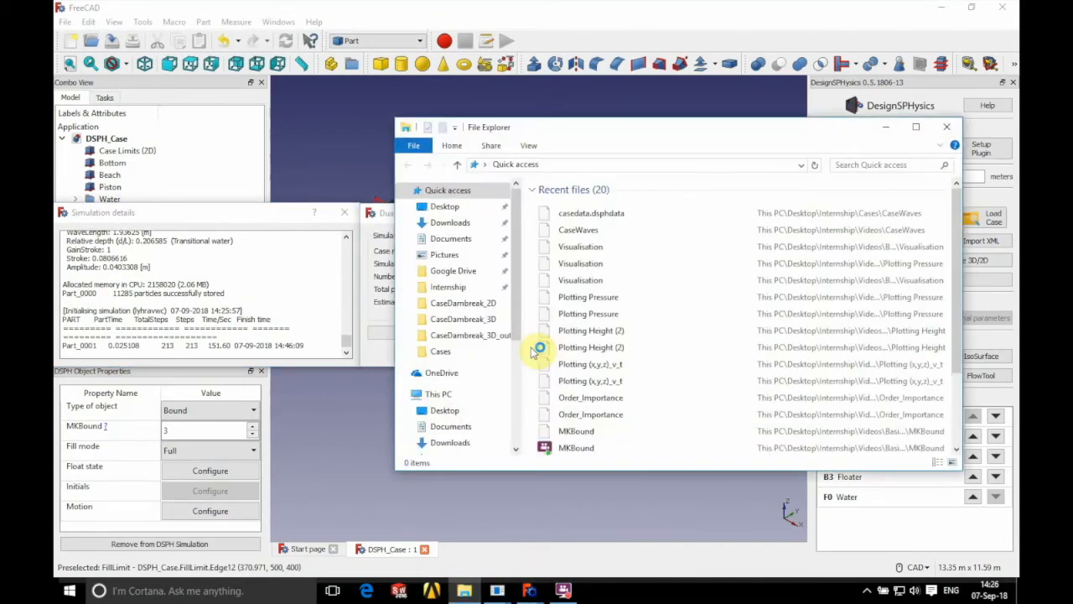
left_click(444, 207)
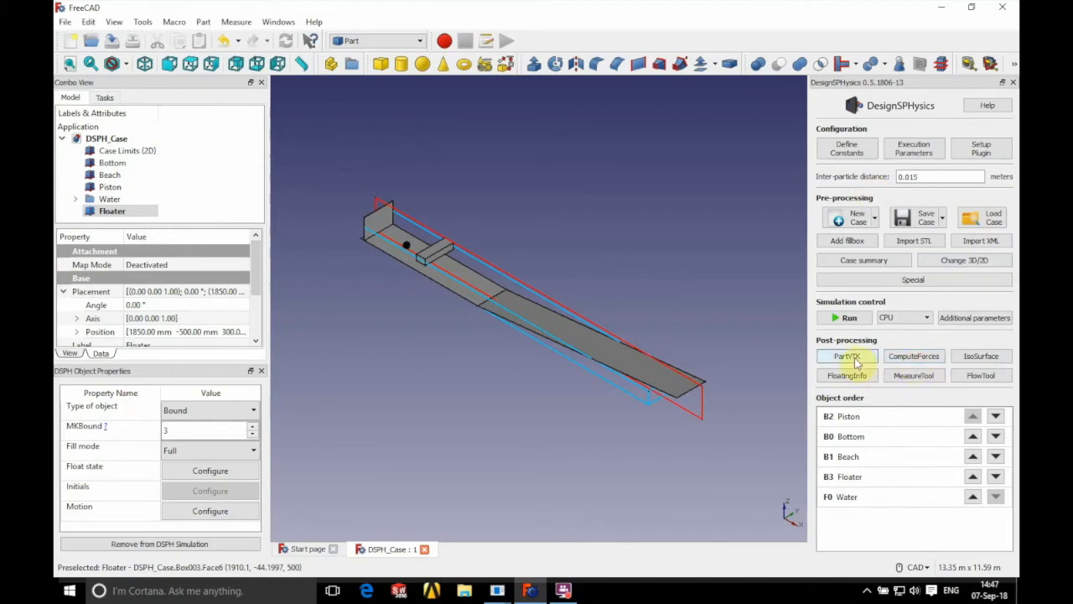
Step: Export the fluid particles to VTK with the PartVTK tool
left_click(845, 355)
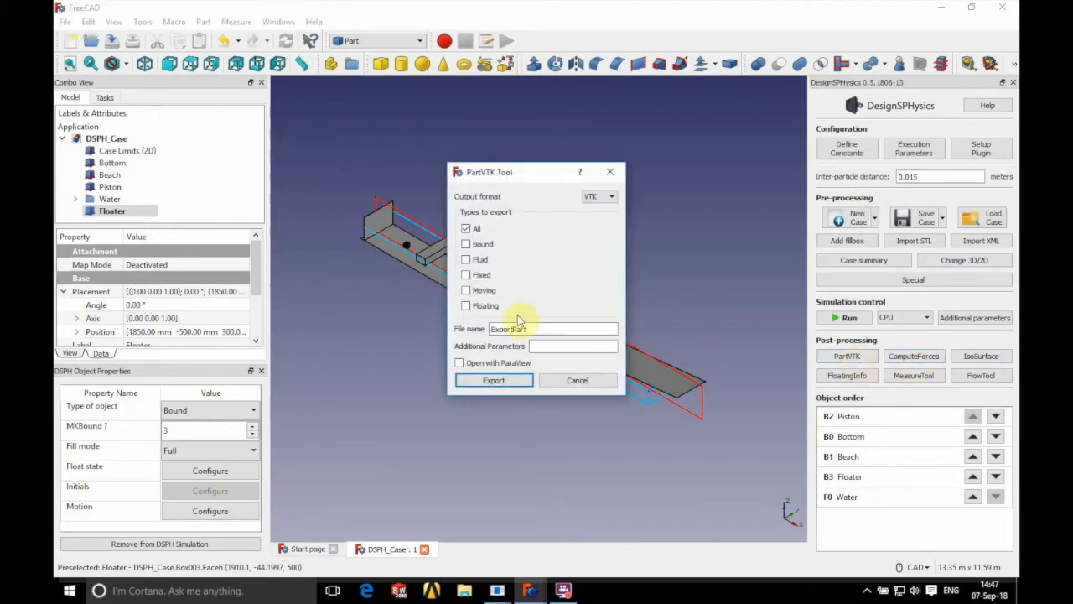
left_click(466, 258)
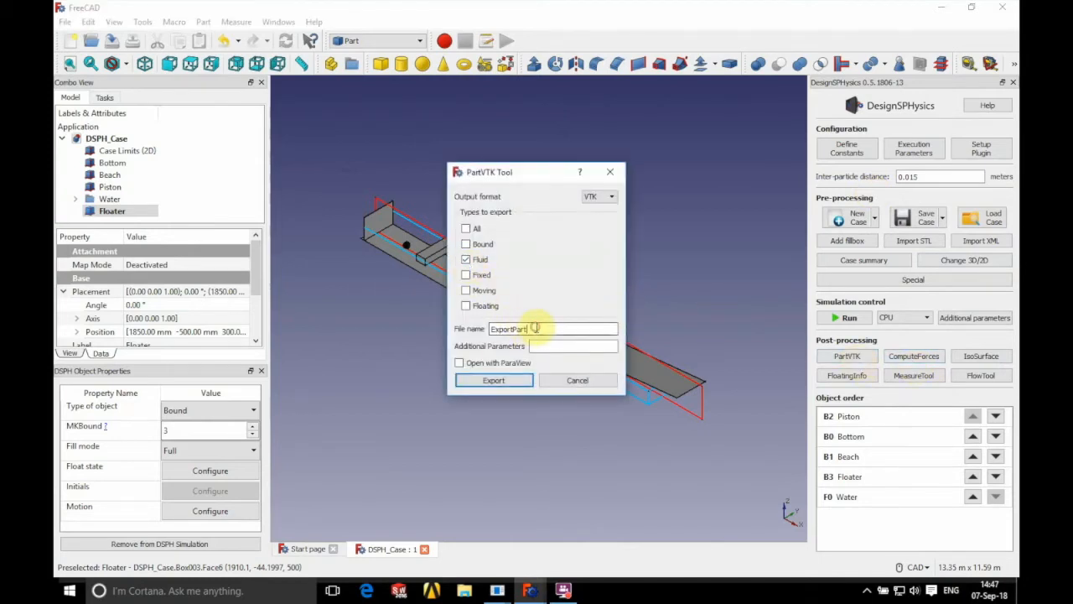
double_click(506, 327)
type("FluPart")
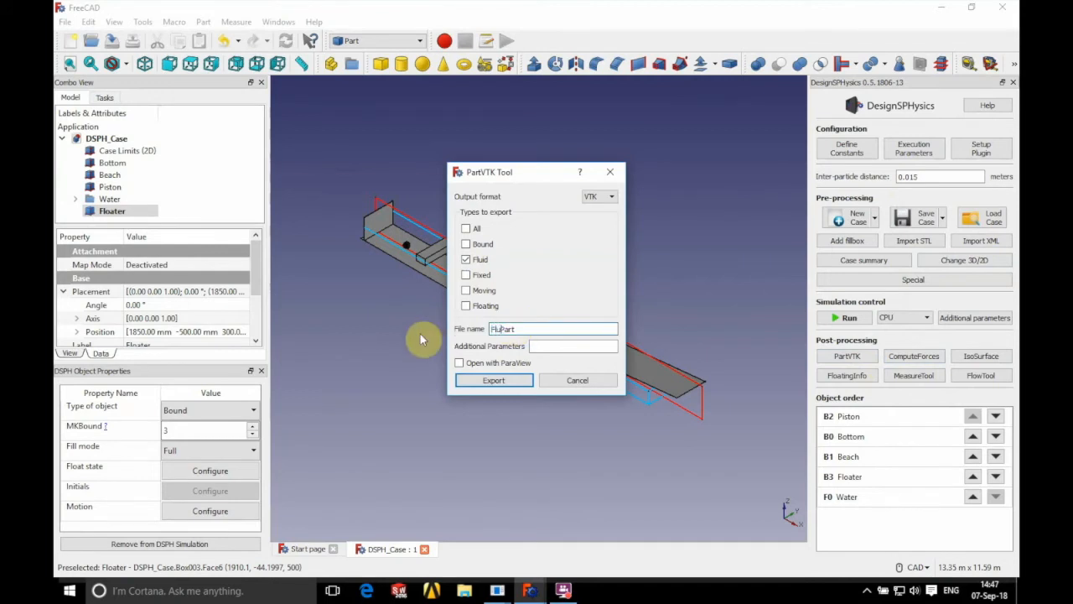
left_click(493, 379)
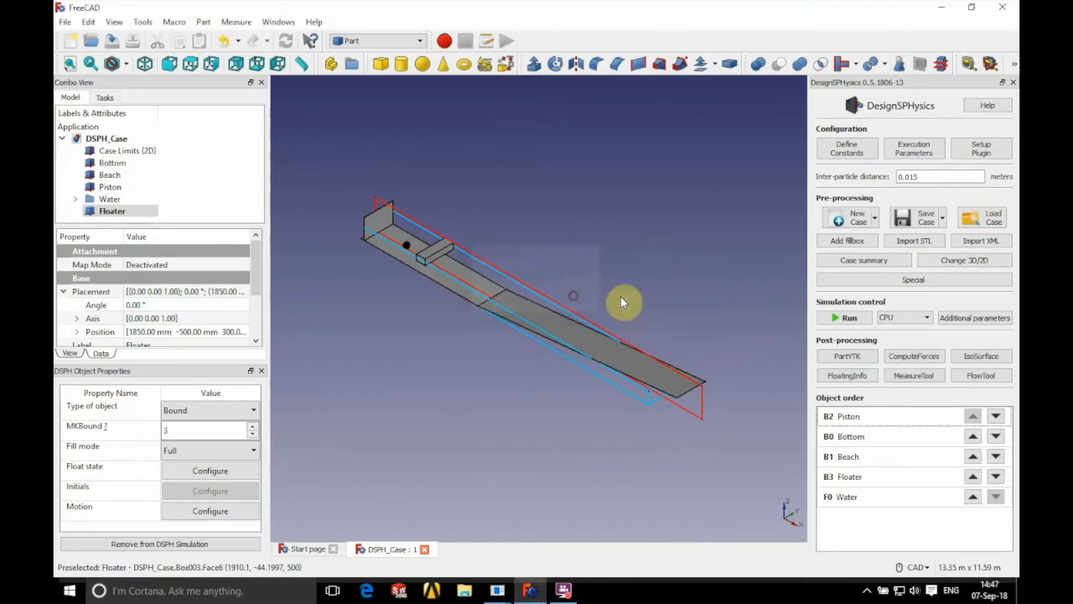
left_click(847, 356)
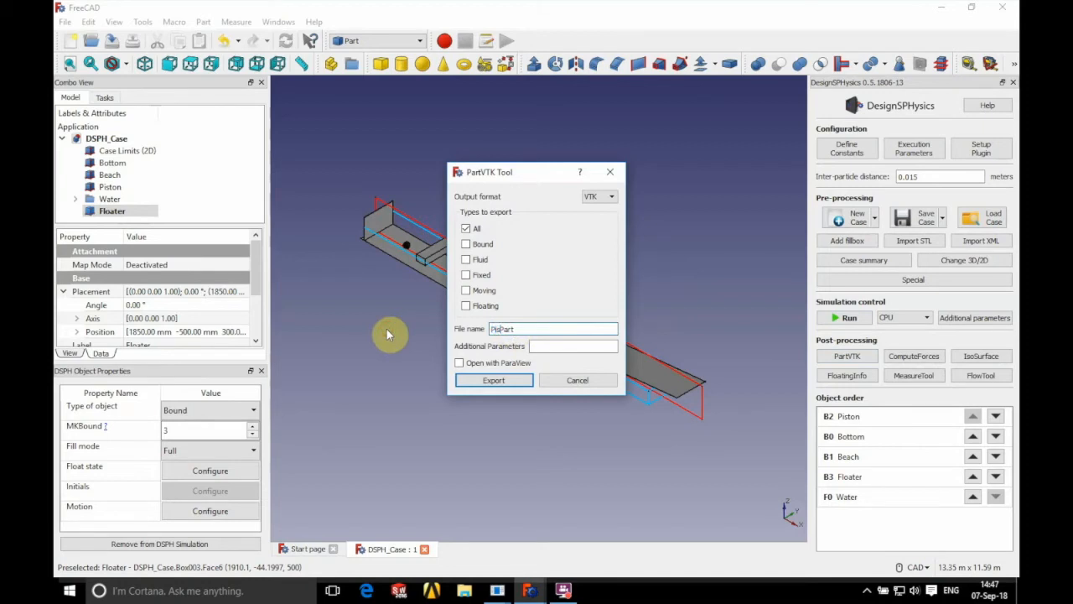
left_click(493, 379)
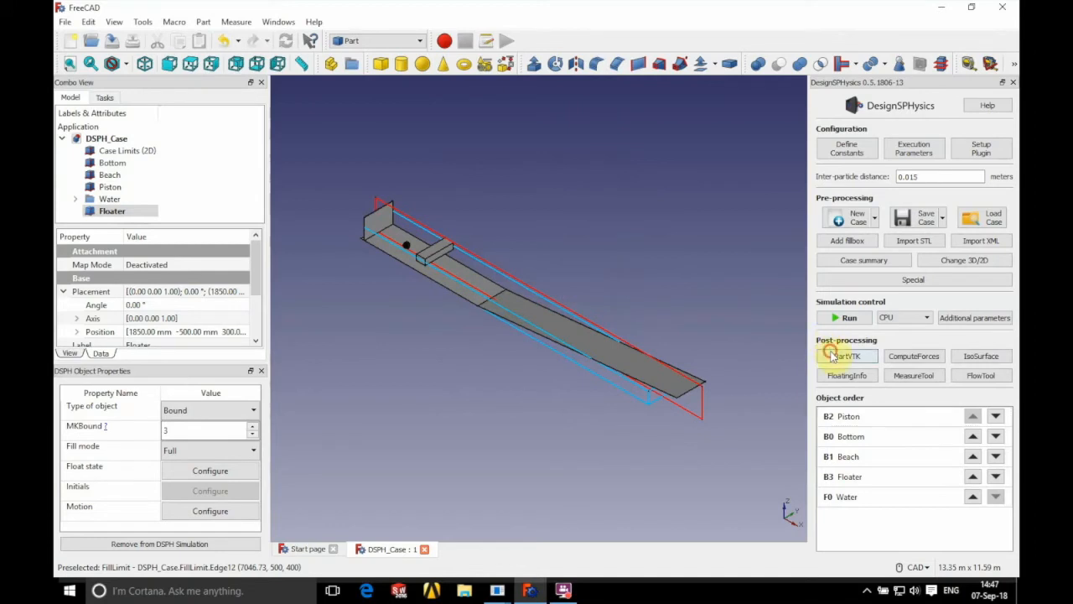
Step: Export only the floating body particles as FloatingPart VTK files
left_click(847, 356)
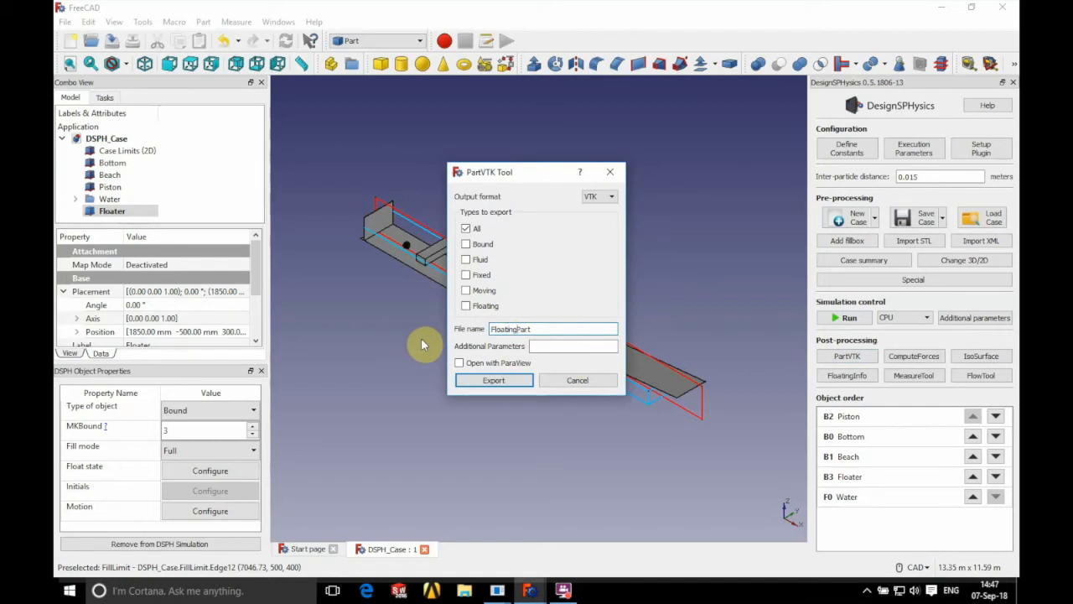
left_click(466, 305)
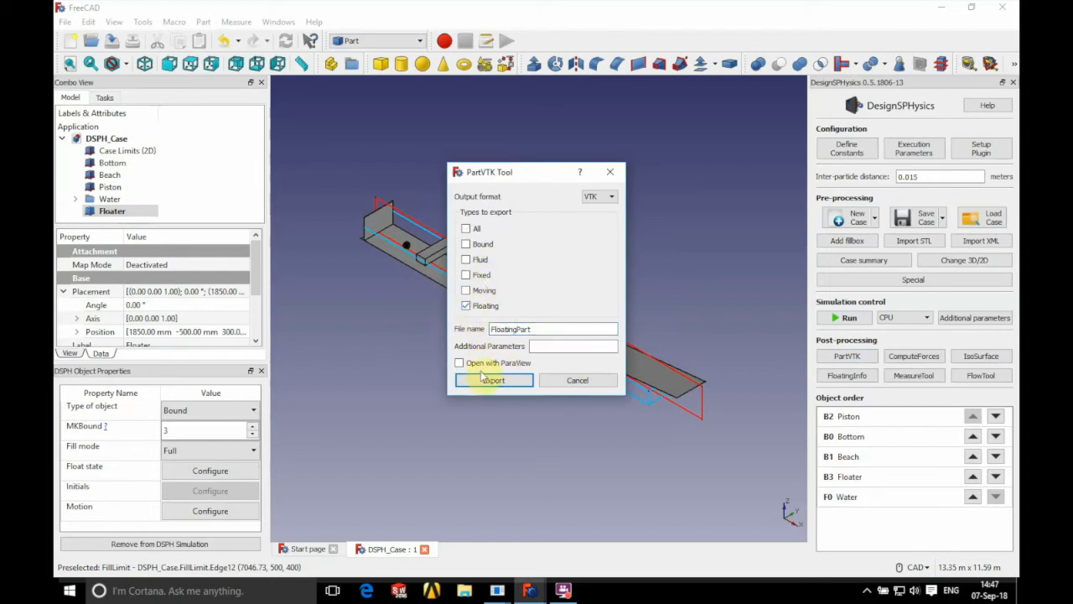
left_click(493, 379)
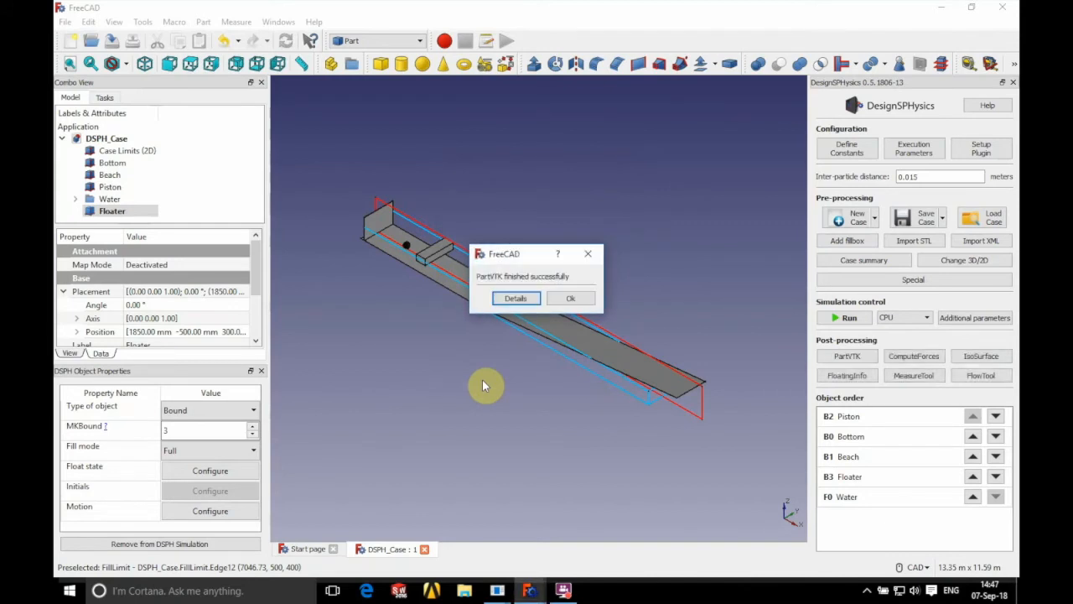
mouse_move(516, 355)
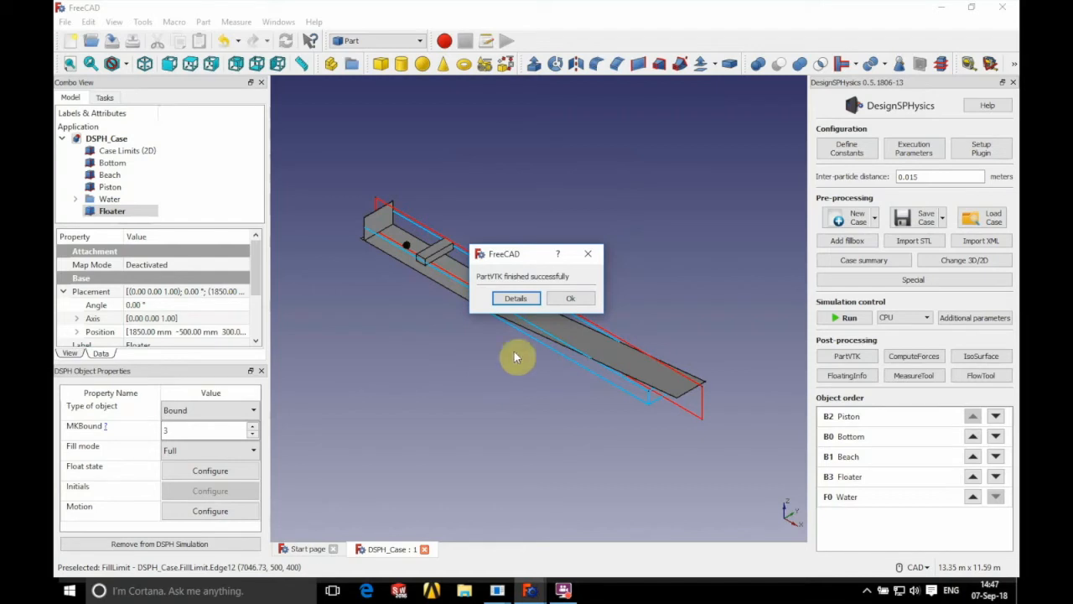
Step: Remove the CaseWavesFloating_All dataset from the pipeline and go to load new files
left_click(570, 299)
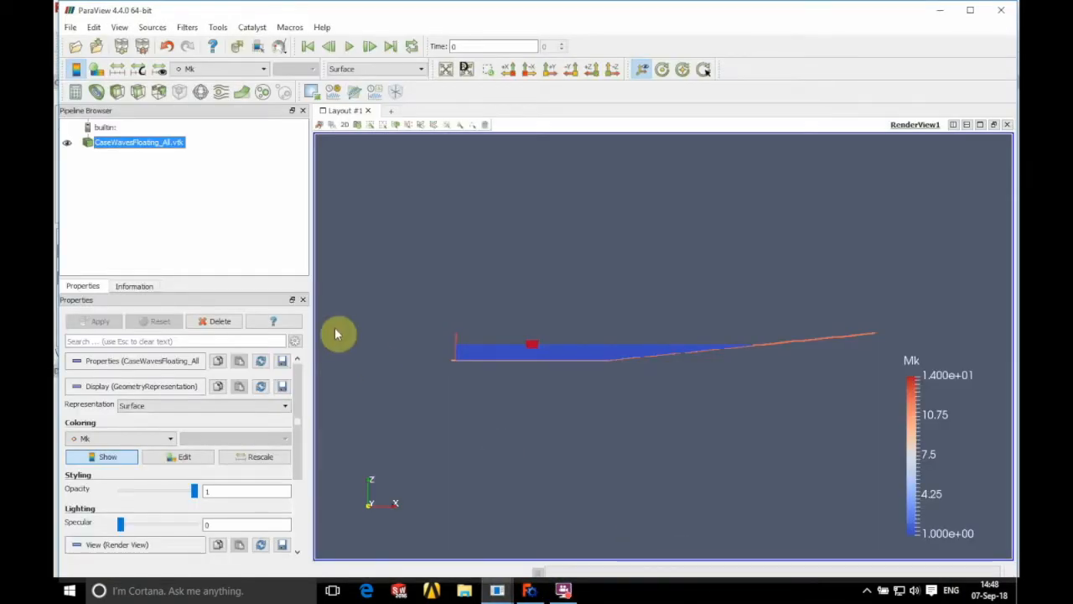
left_click(220, 322)
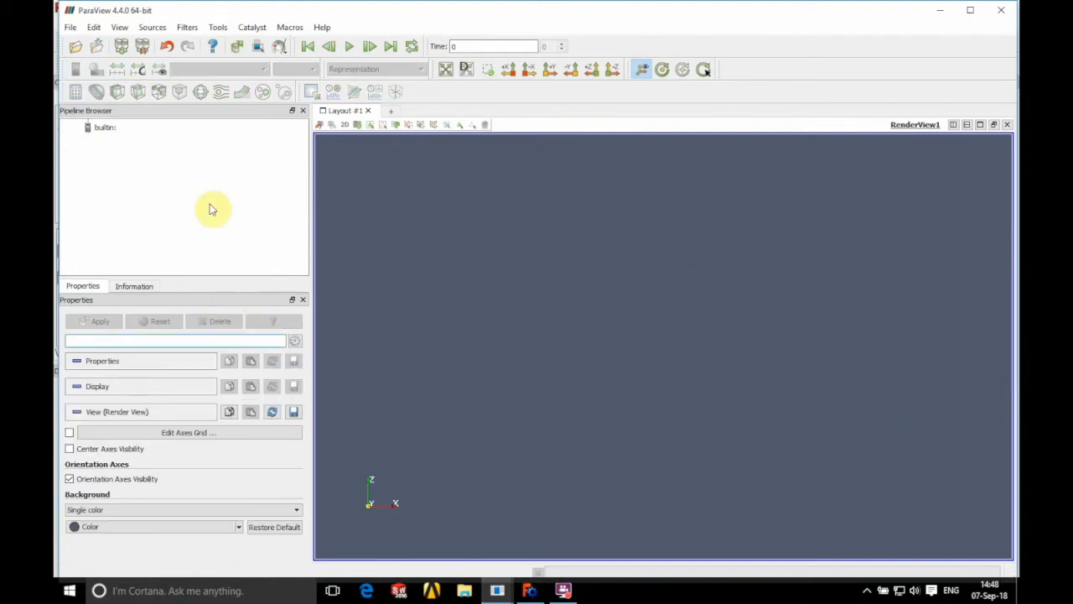
left_click(74, 47)
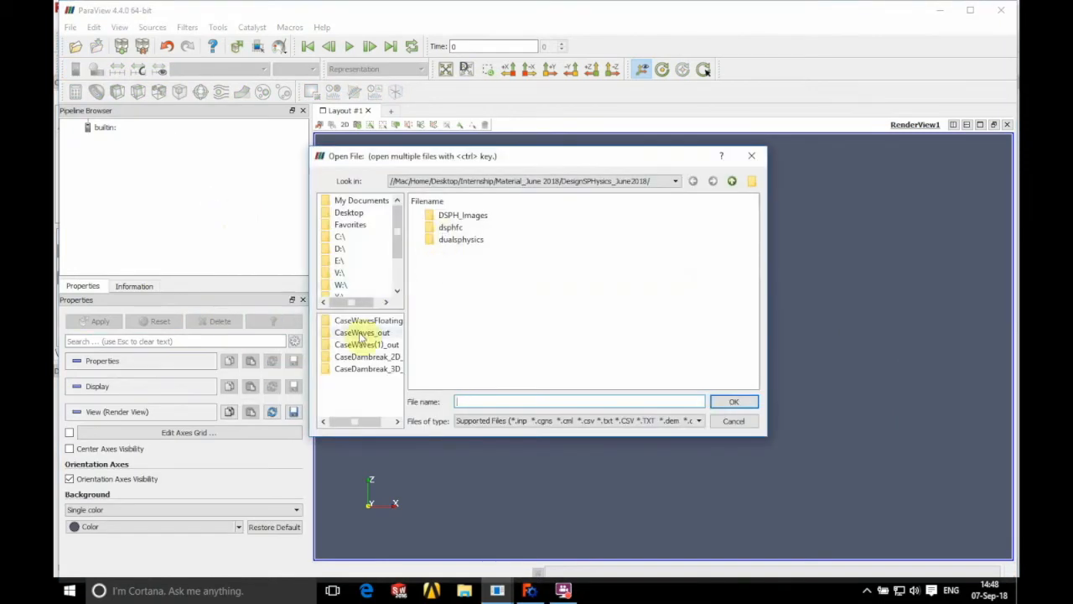
Step: Load the FloatingPart, FluidPart and PistonPart series from CaseWavesFloating_out
double_click(362, 332)
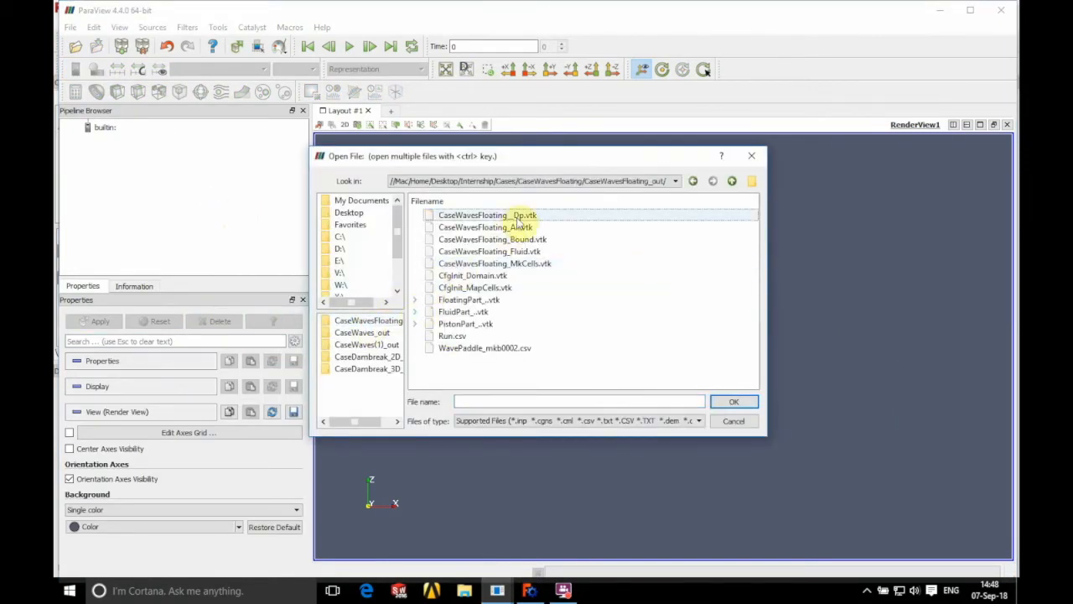
left_click(468, 298)
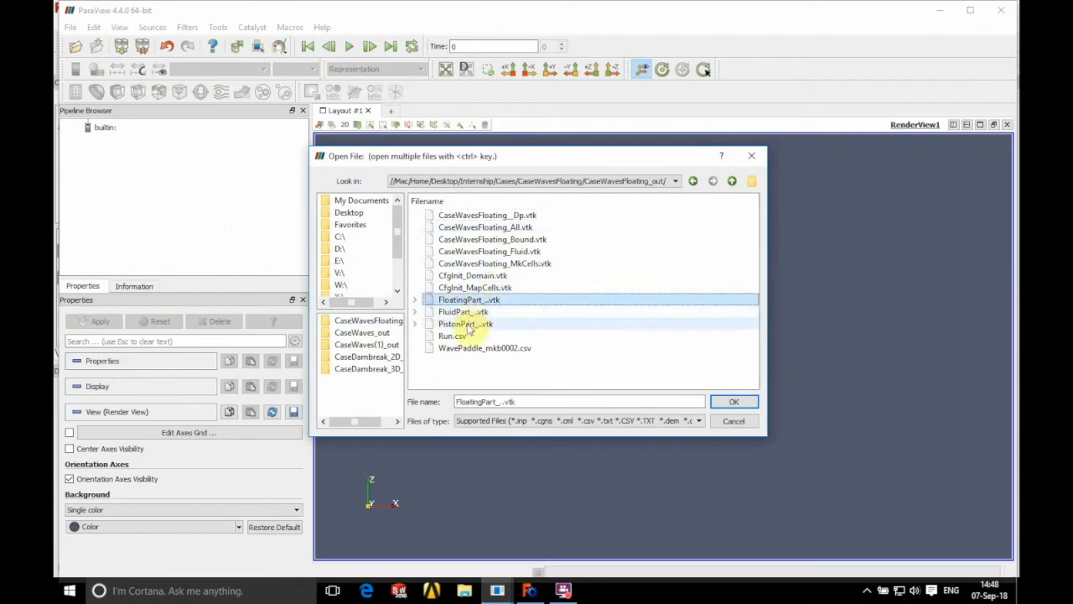
left_click(466, 324)
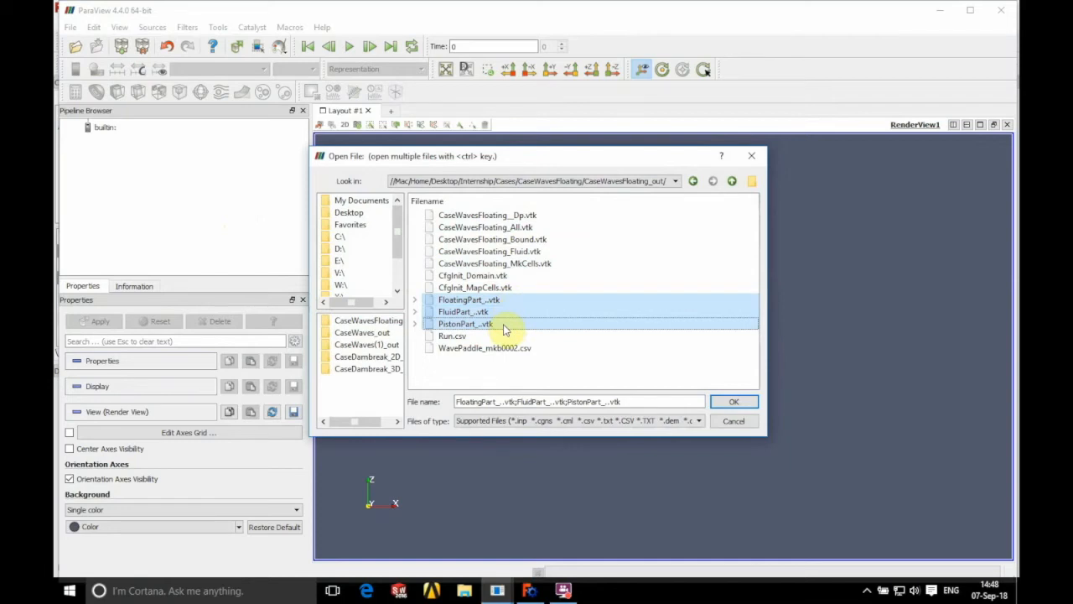
left_click(735, 400)
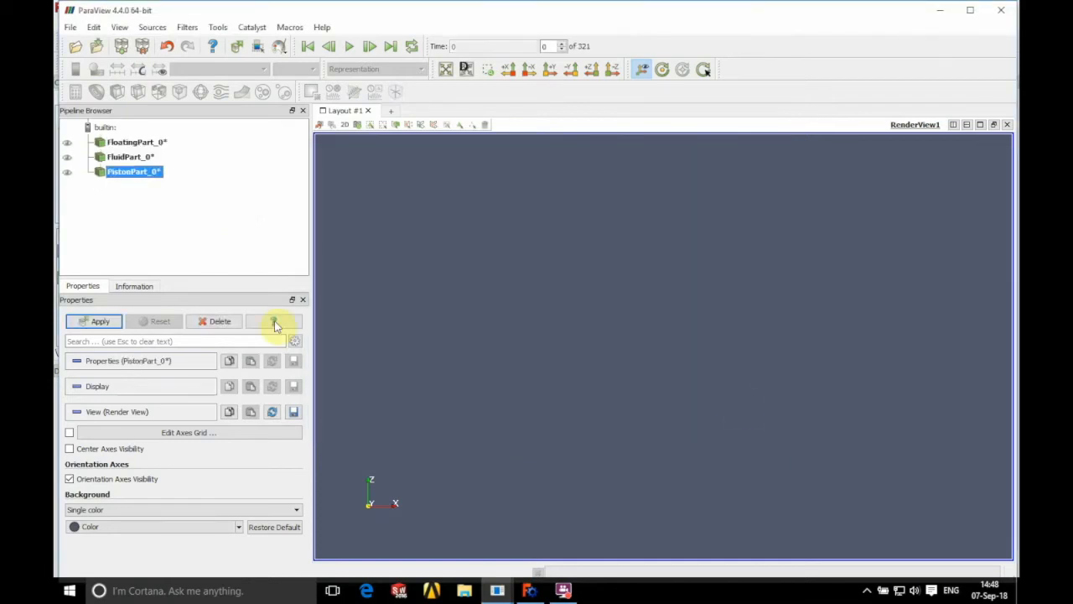
Step: Apply the loaded parts, view the tank from -Y and colour particles by Rhop
left_click(94, 322)
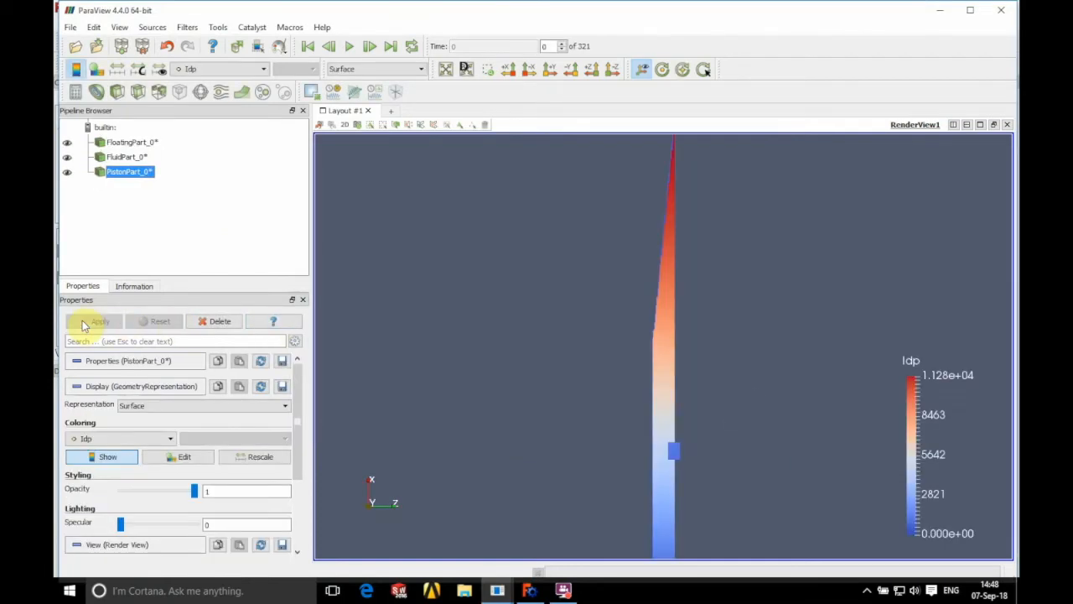
left_click(550, 69)
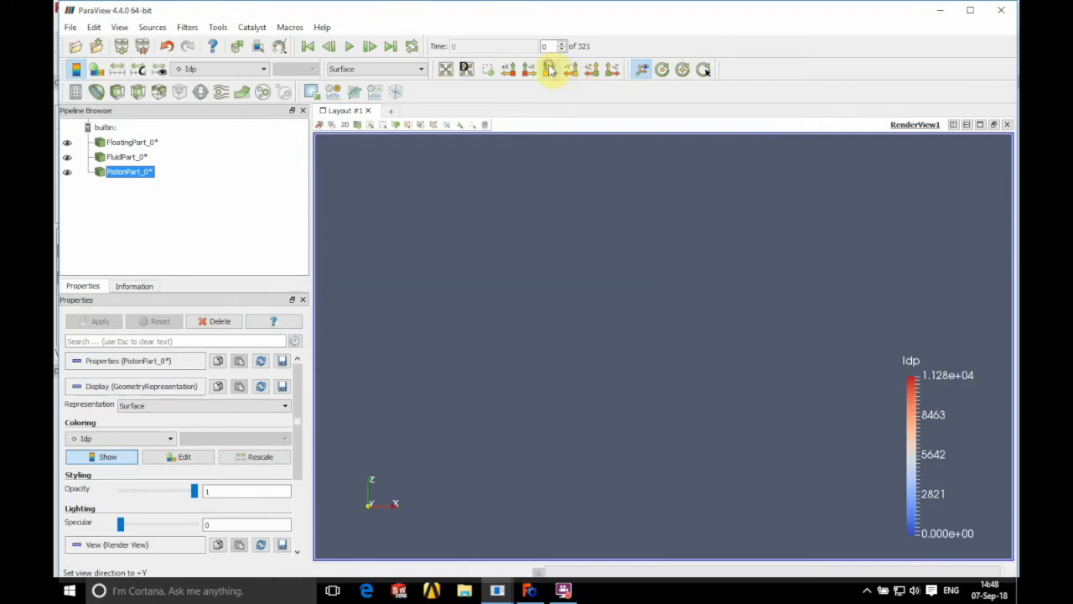
left_click(121, 438)
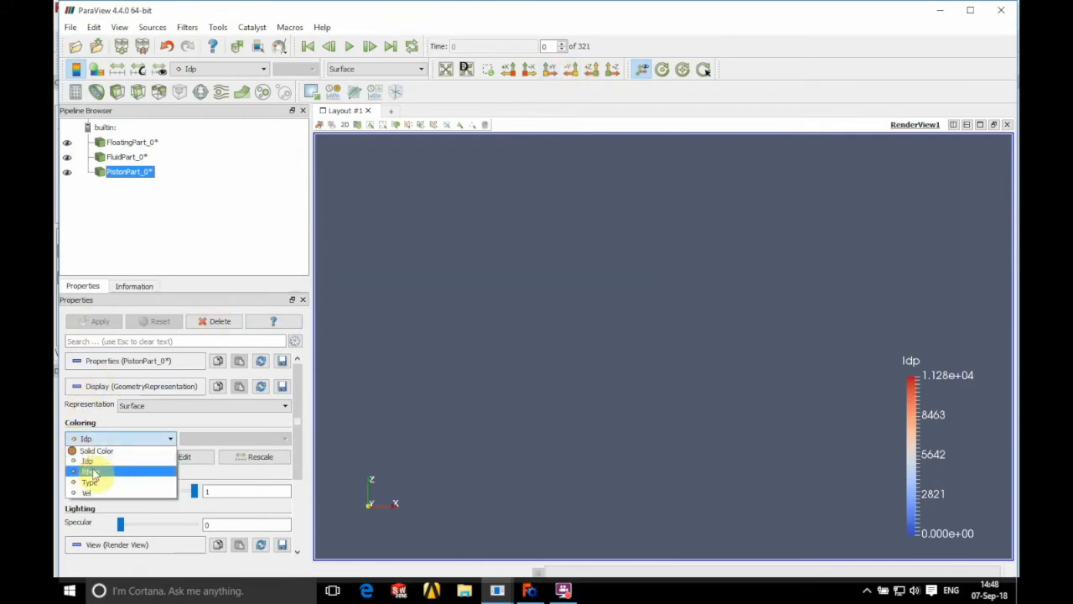
left_click(91, 472)
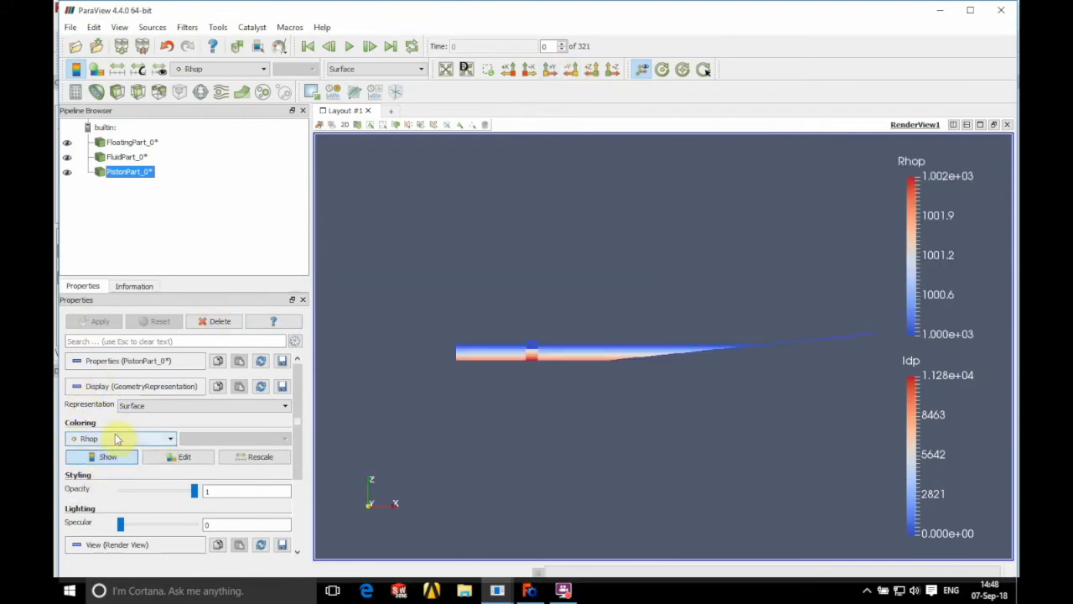
Step: Colour the particles by Vel and play the animation through the time steps
left_click(121, 440)
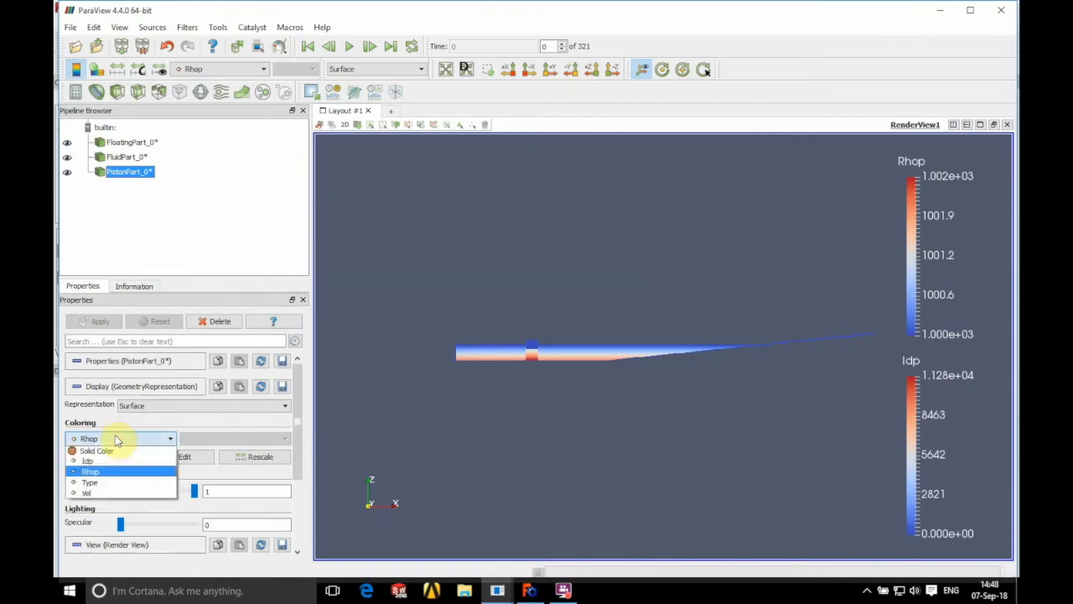
mouse_move(92, 483)
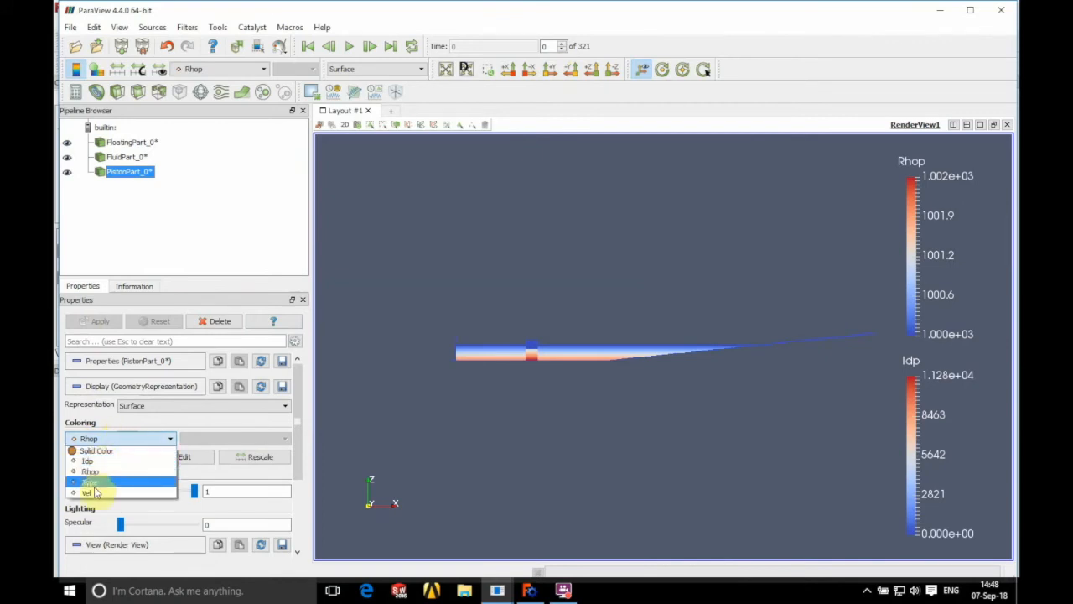
left_click(87, 493)
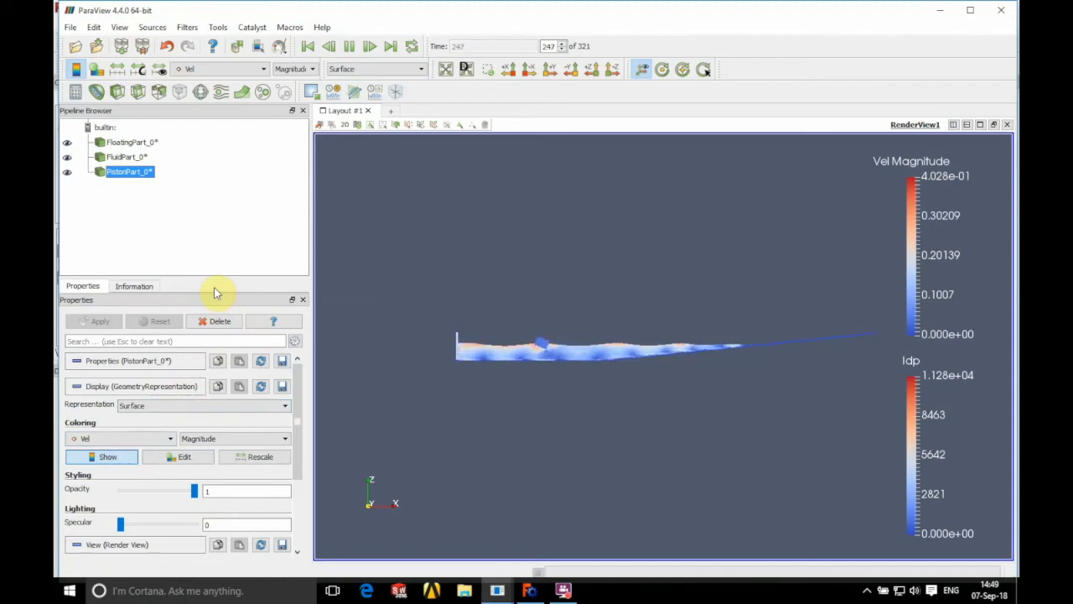
left_click(369, 47)
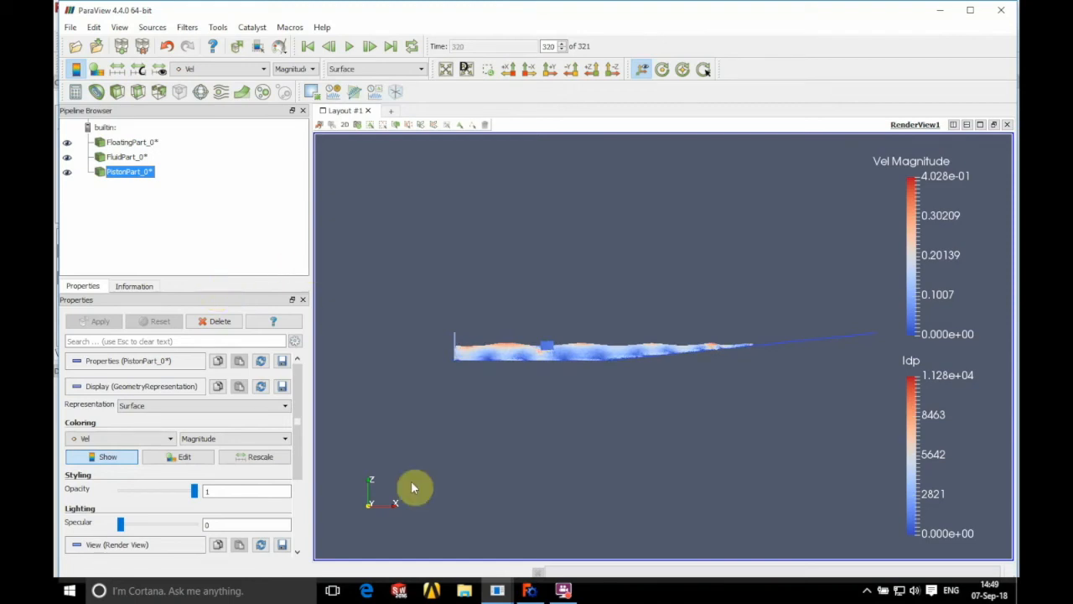
left_click(531, 590)
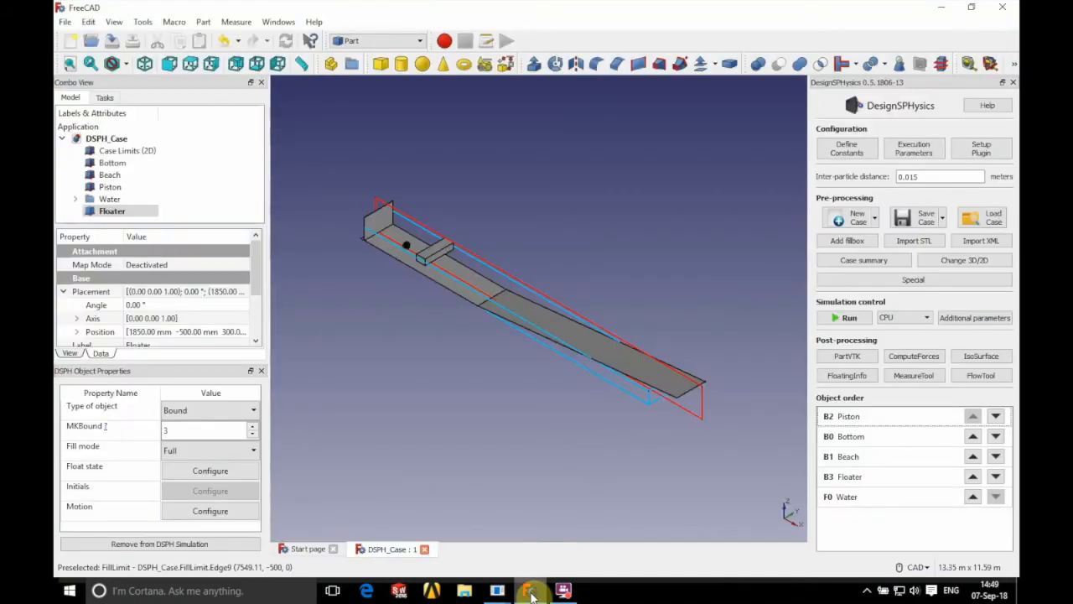
Step: Review the case summary listing the Floater as floating, then close it
left_click(846, 376)
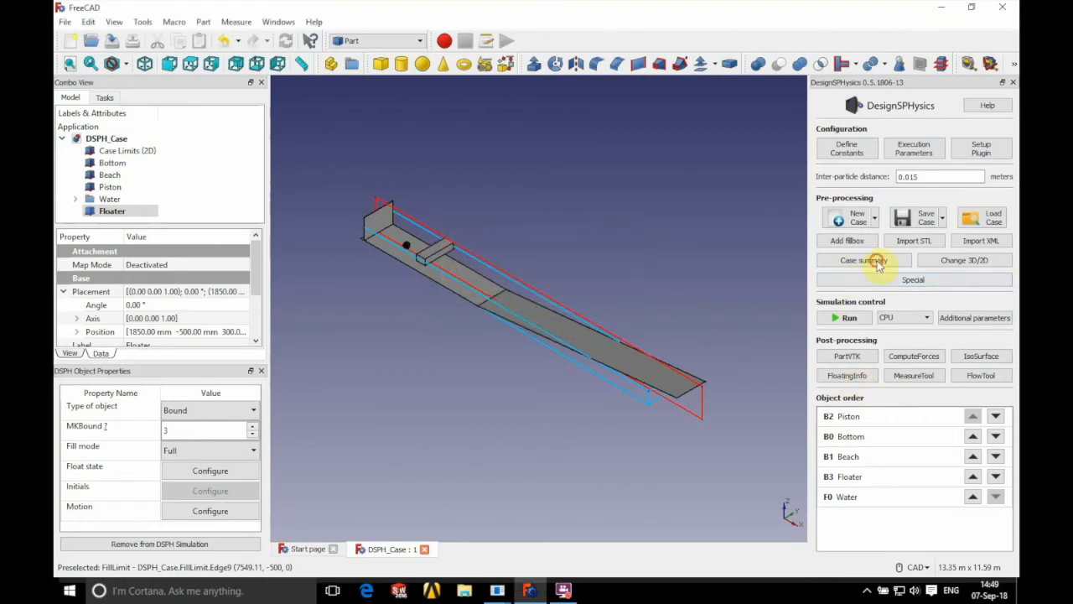
left_click(864, 260)
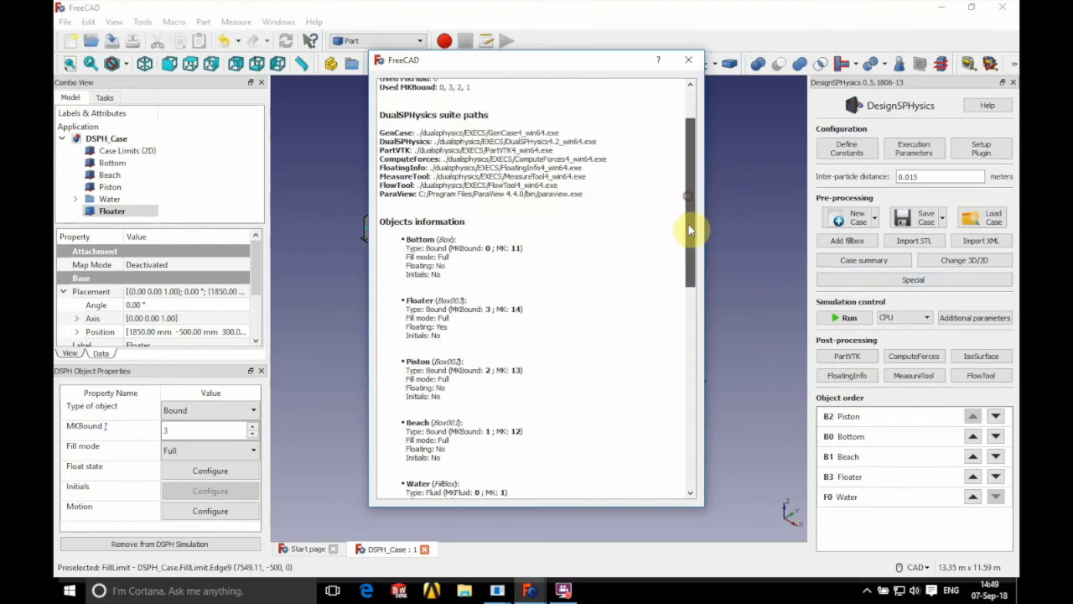
scroll("down", 3)
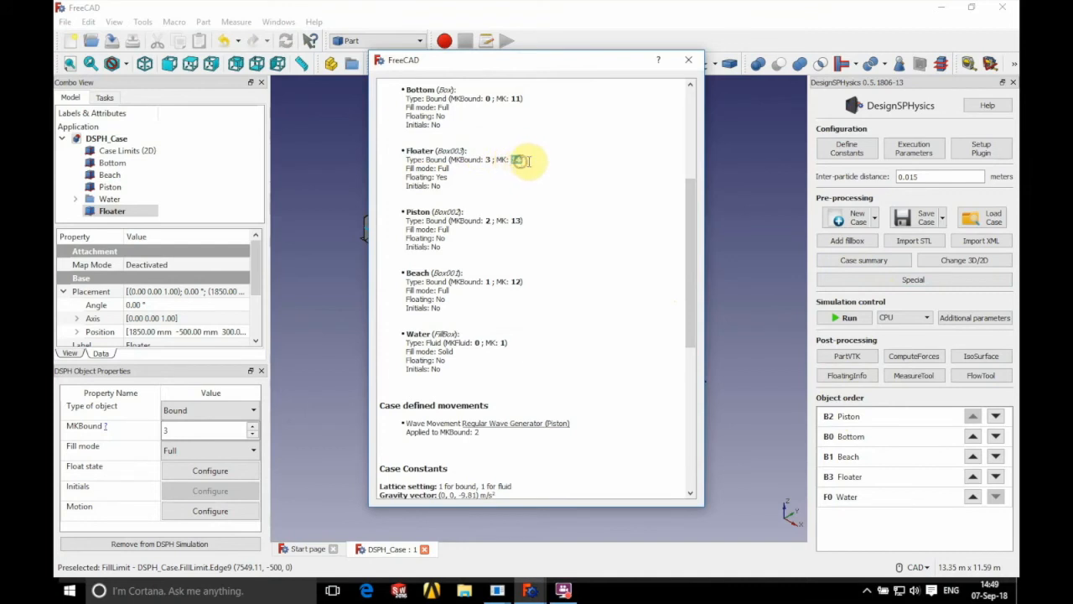
left_click(687, 60)
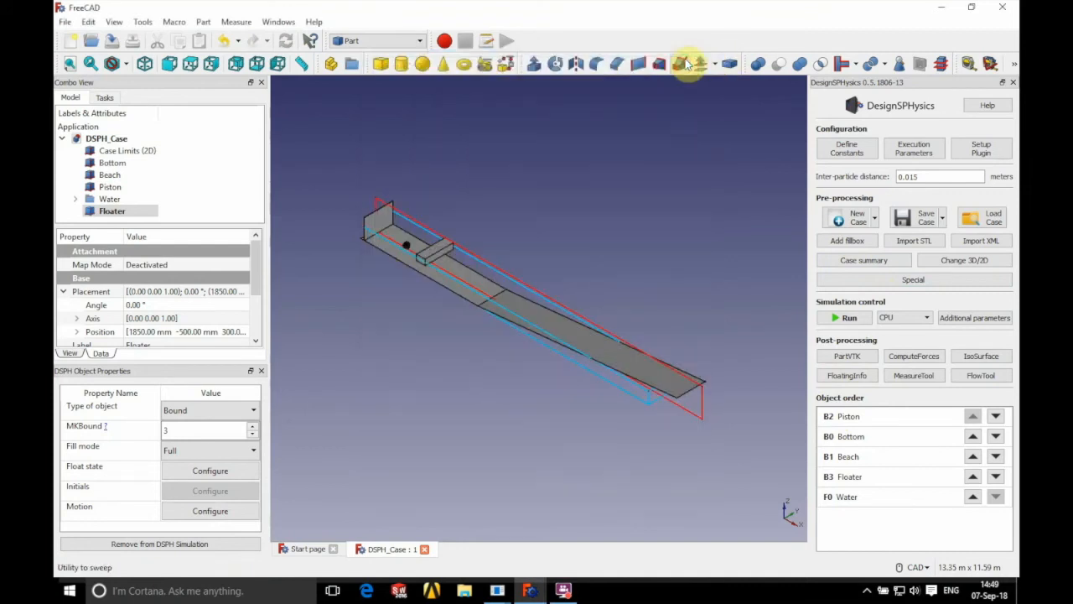
Step: Run FloatingInfo for MK 14 to export FloatingMotion, then go to the case folder
left_click(847, 376)
type("14")
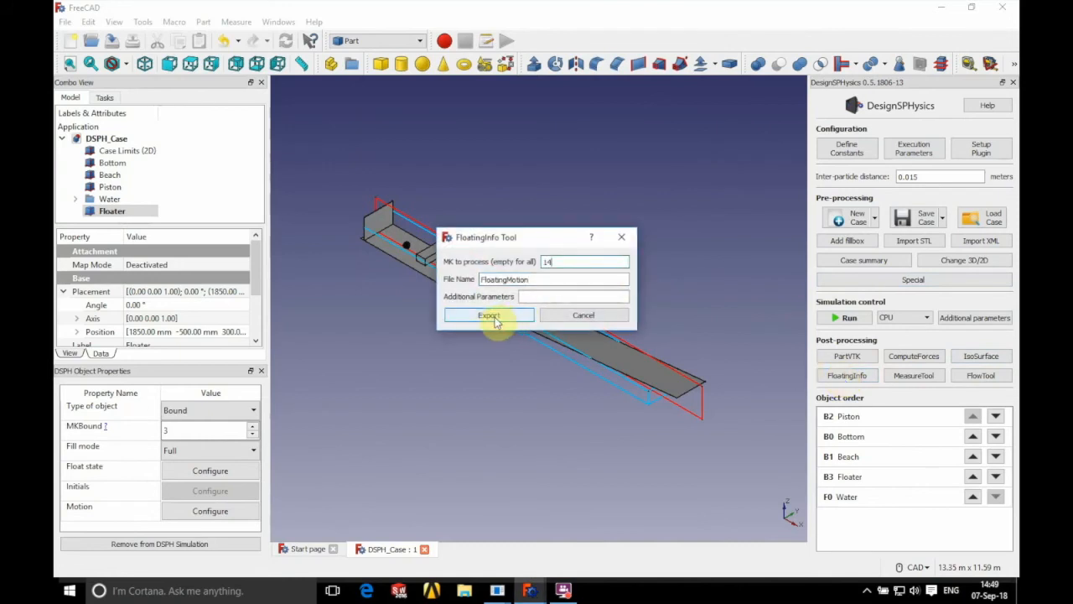
left_click(489, 315)
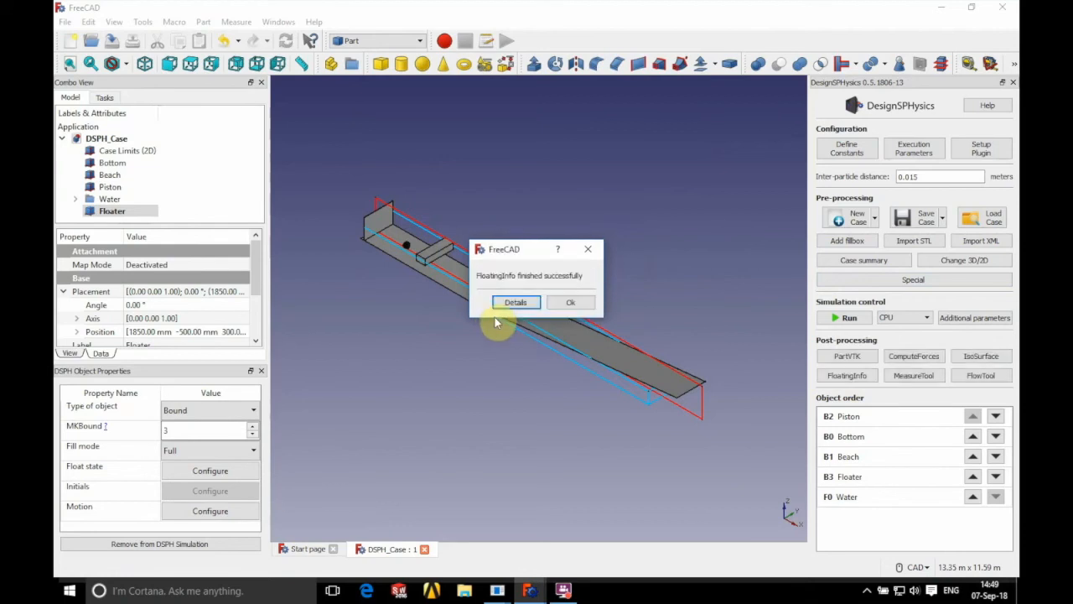
left_click(570, 302)
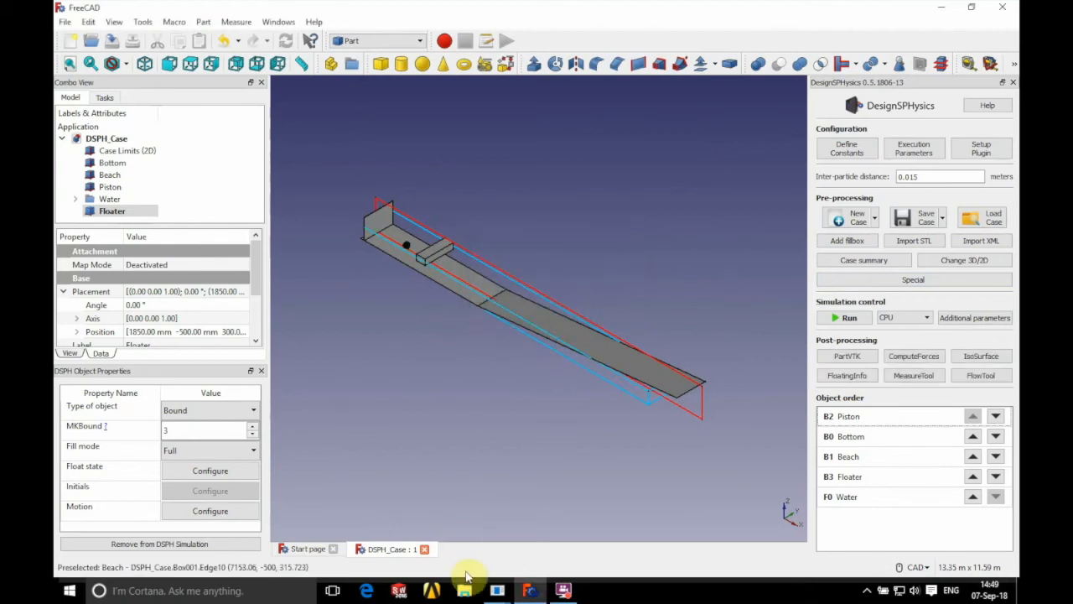
left_click(463, 591)
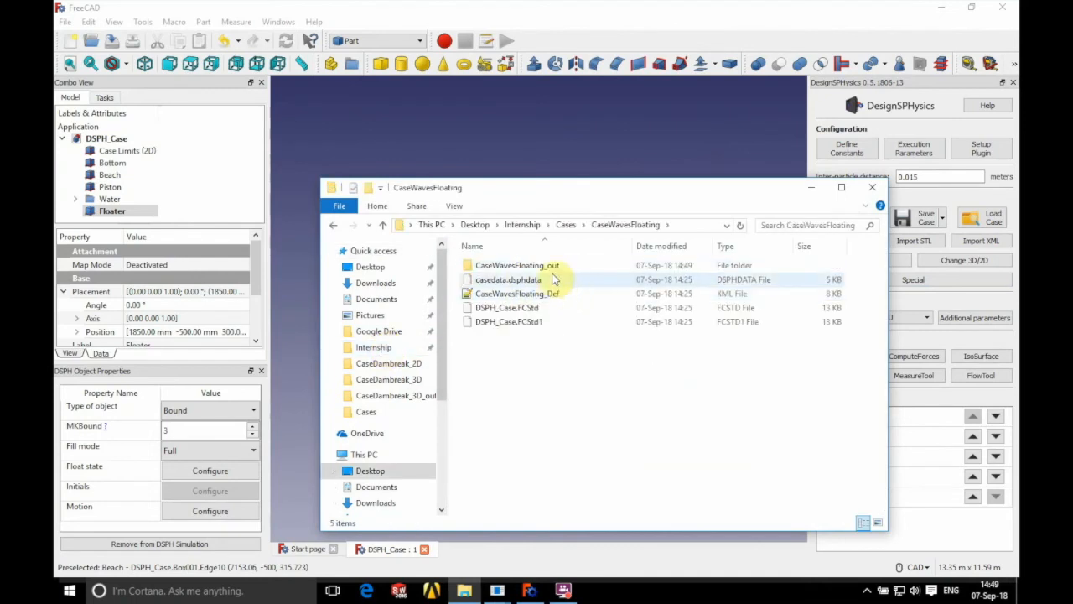
Step: Open FloatingMotion_mk14 from CaseWavesFloating_out in Excel
double_click(517, 265)
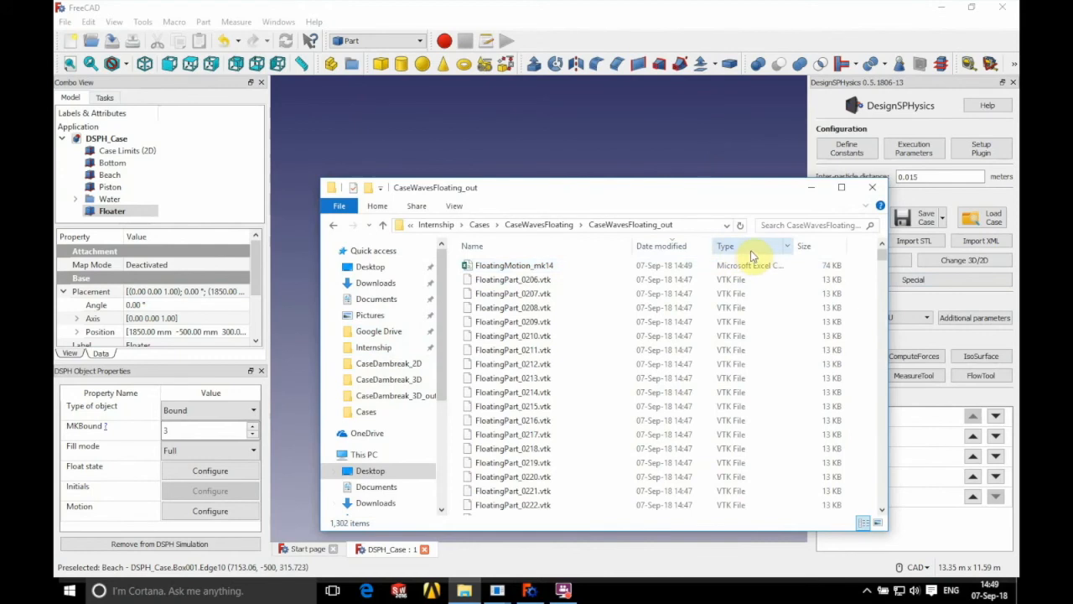
mouse_move(517, 275)
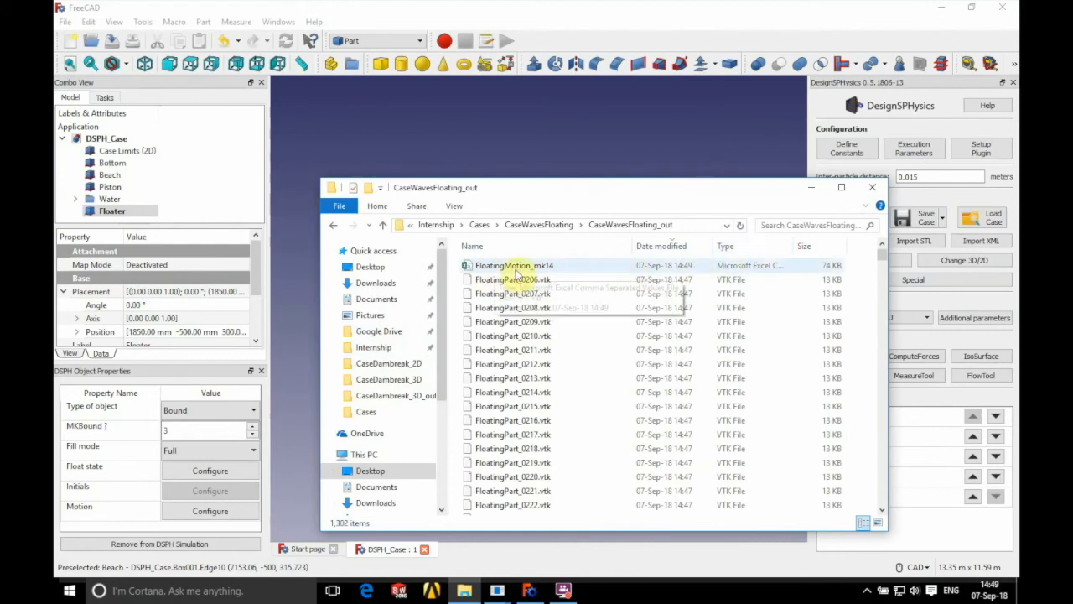
left_click(515, 265)
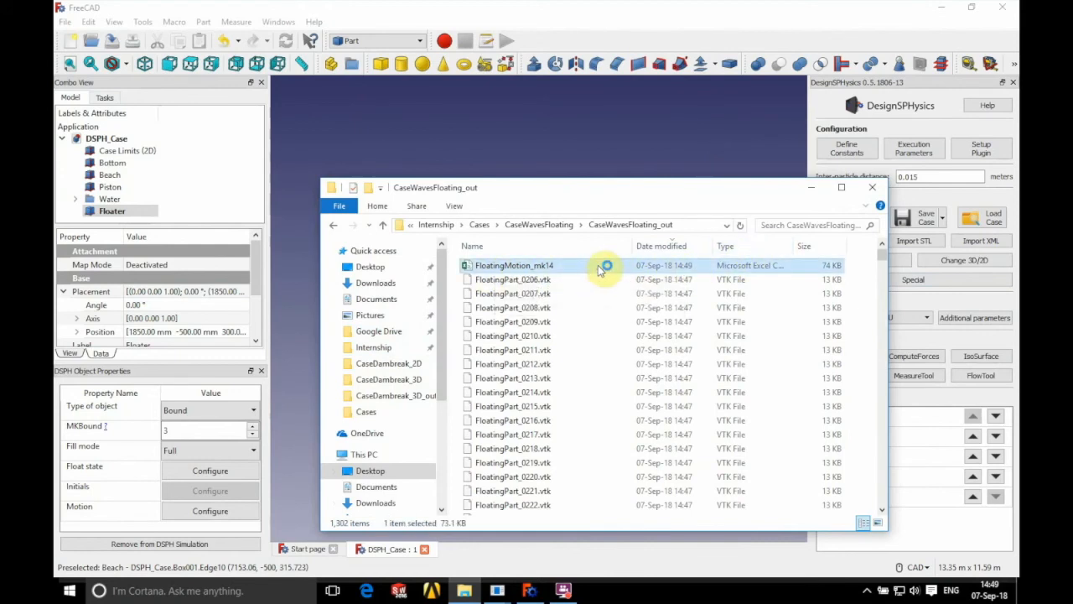
double_click(513, 265)
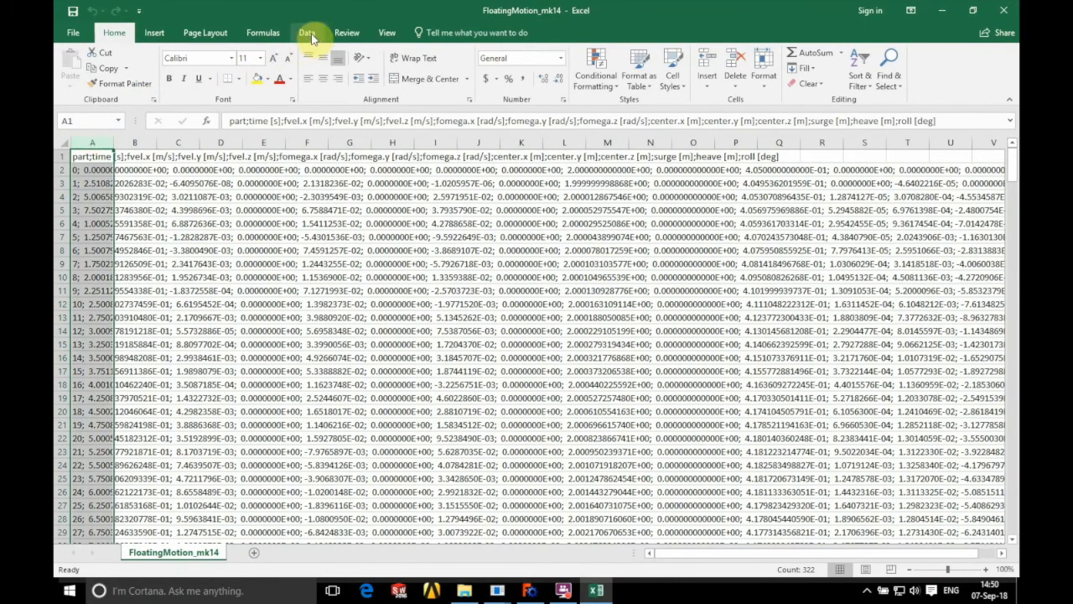
Step: Split column A by semicolon into time, velocity, omega, centre, surge, heave and roll columns
left_click(307, 32)
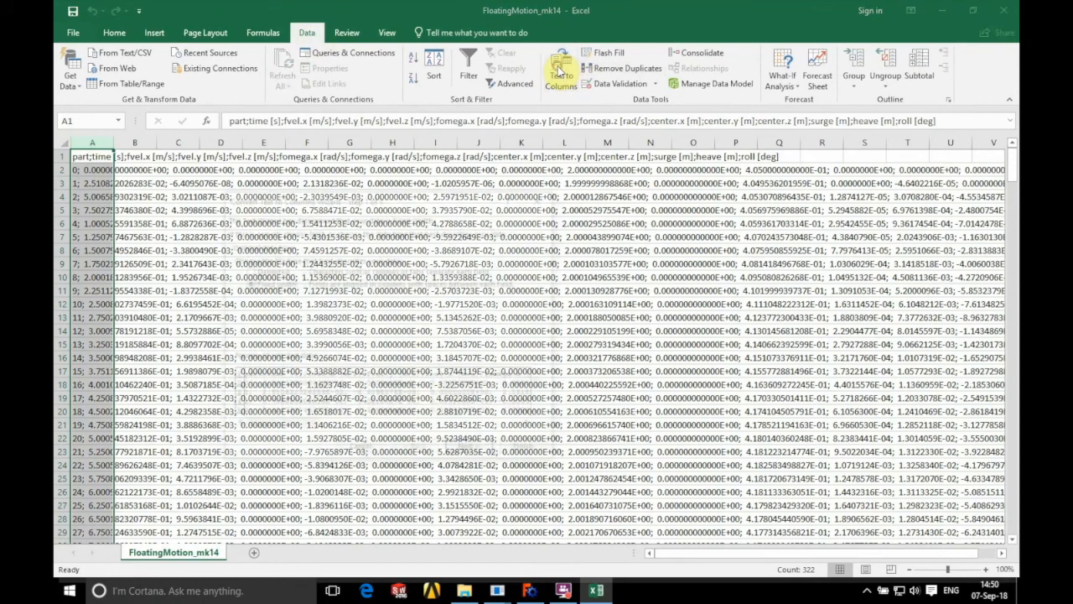
left_click(561, 71)
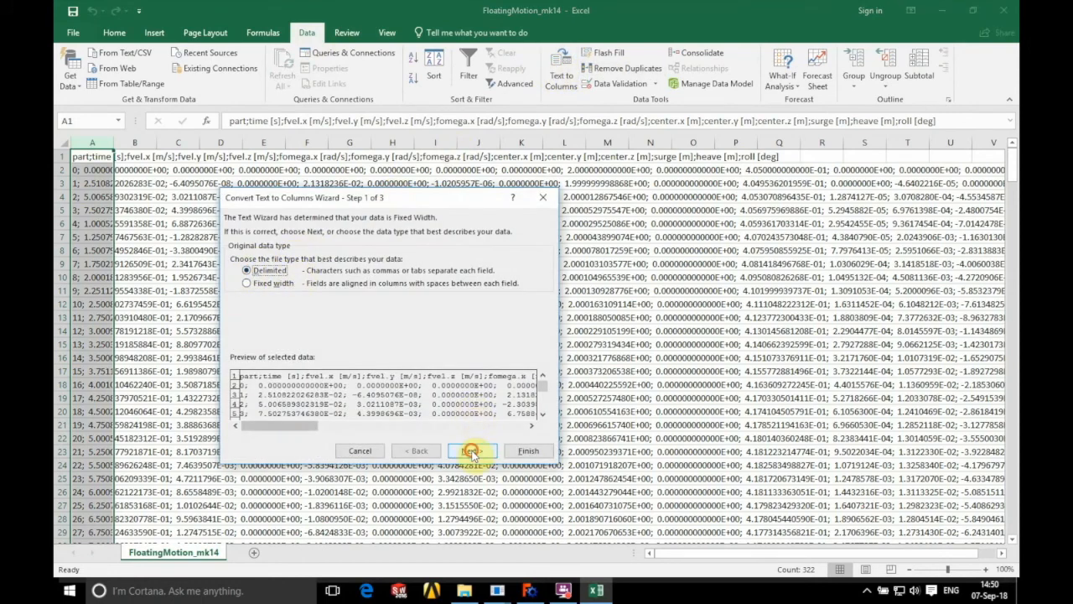
left_click(472, 450)
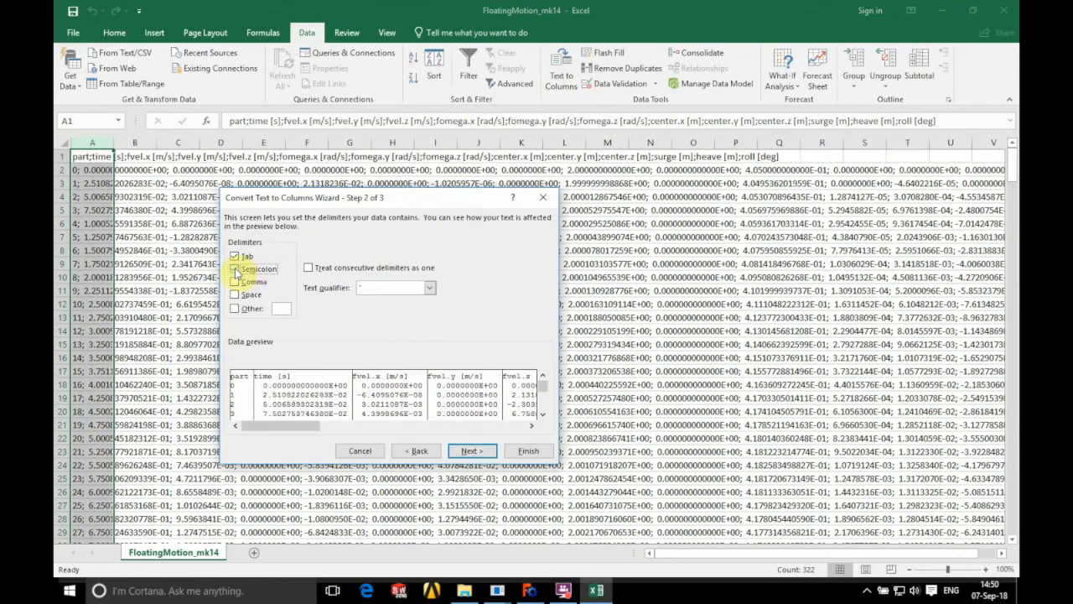
left_click(471, 450)
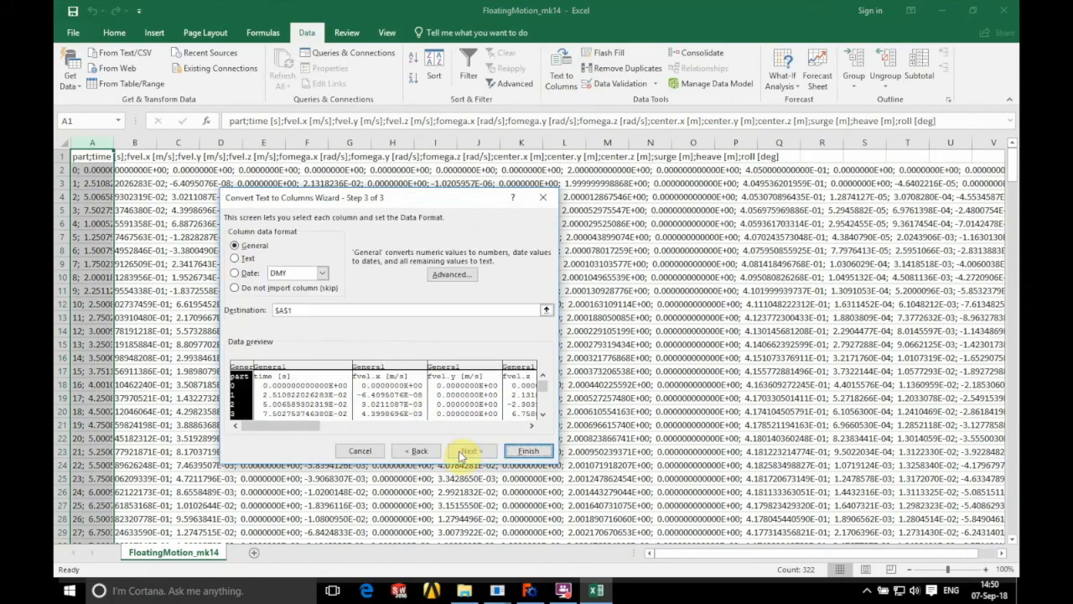
left_click(527, 449)
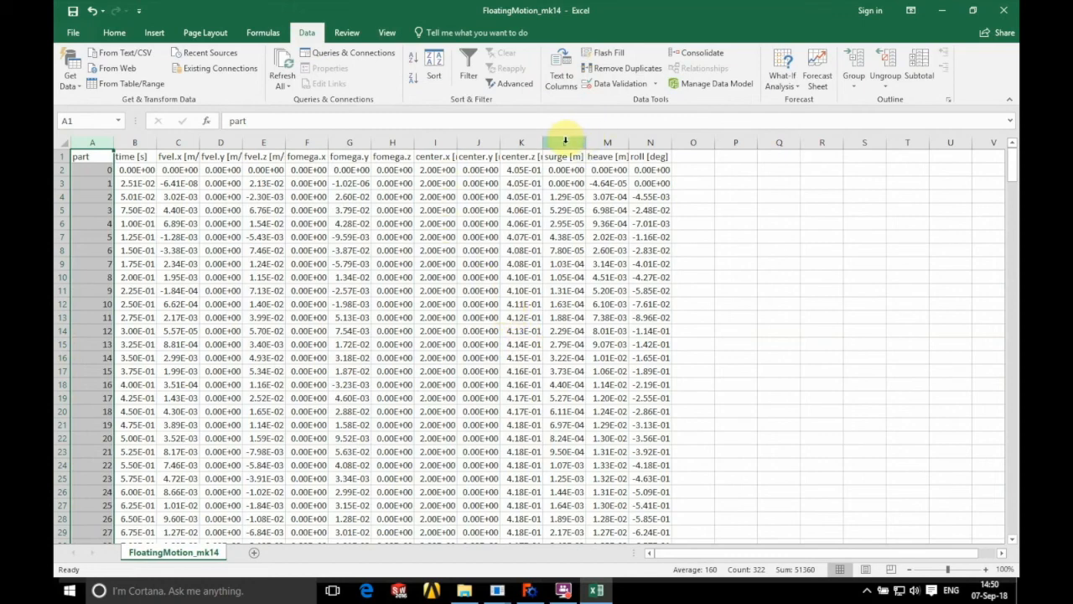
Step: Chart surge [m] against time as a smooth-line scatter beside the data
left_click(114, 31)
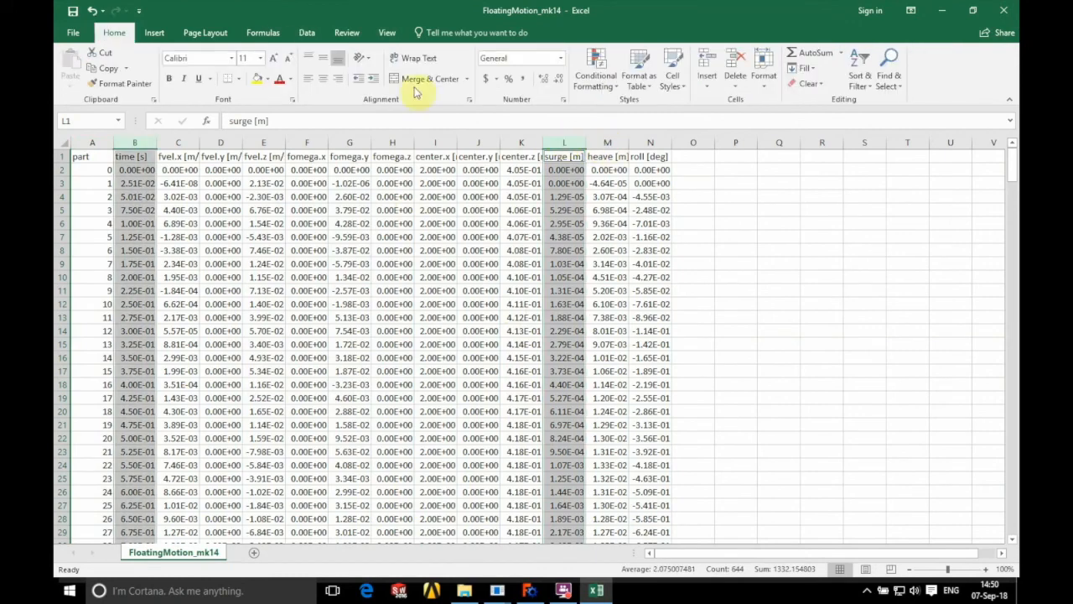
left_click(154, 32)
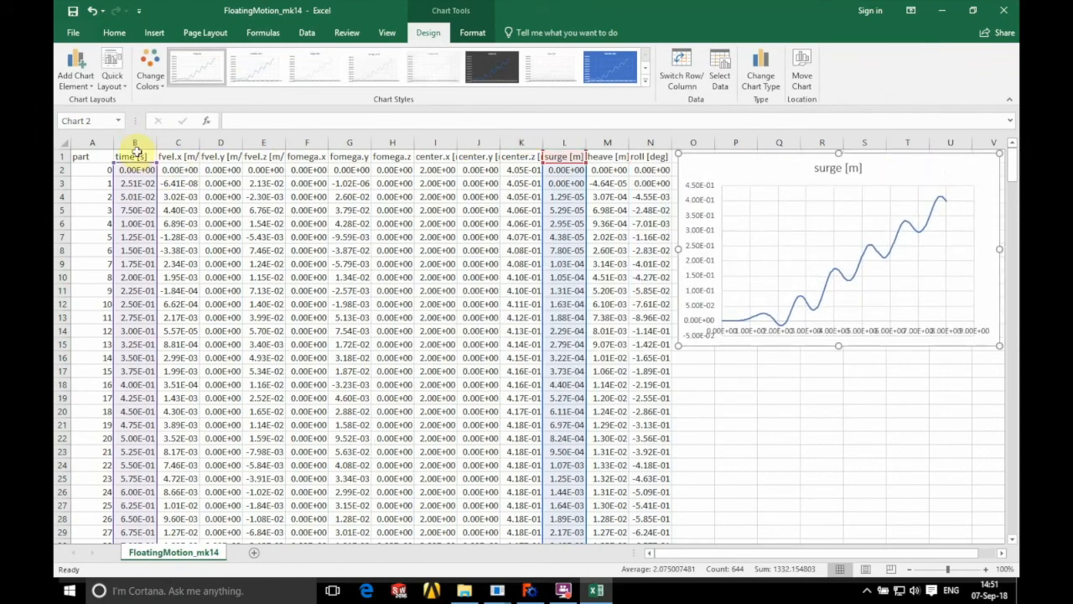
left_click(134, 156)
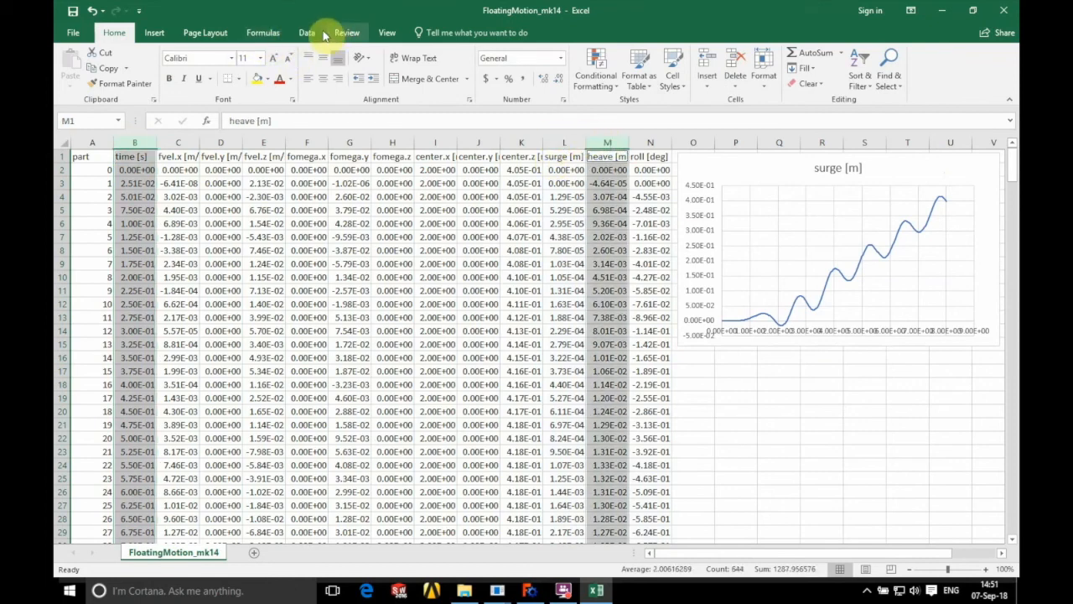
Step: Chart heave [m] against time as a smooth-line scatter under the surge chart
left_click(154, 32)
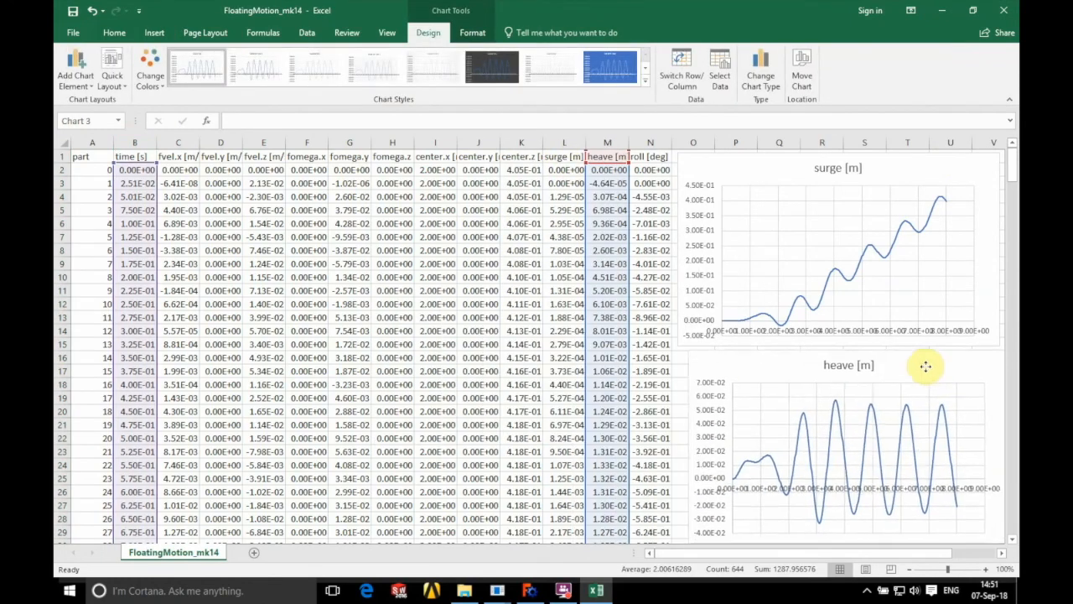
left_click(926, 366)
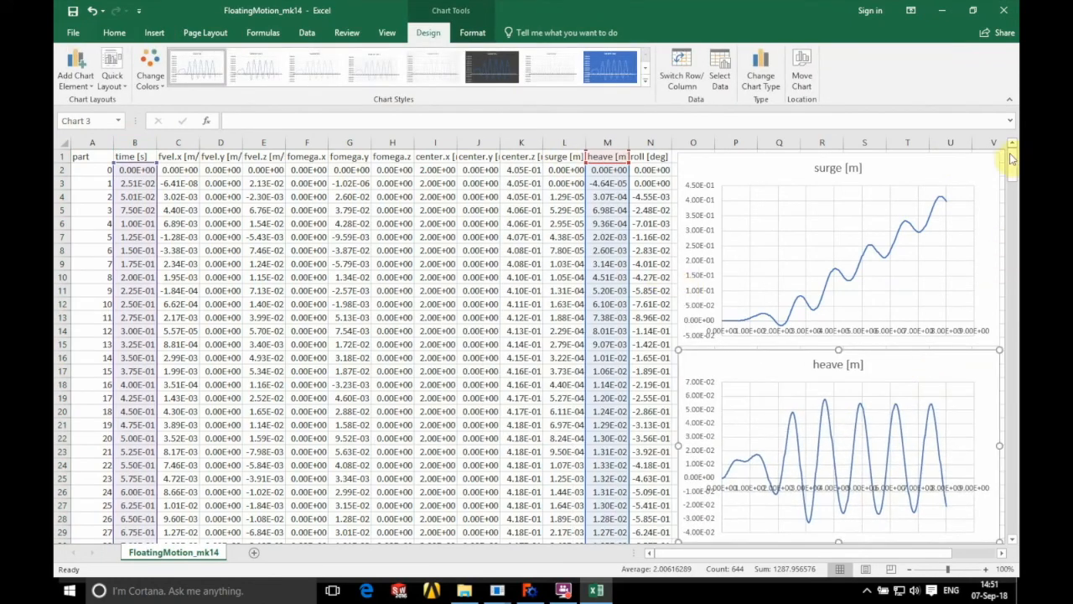
left_click(134, 156)
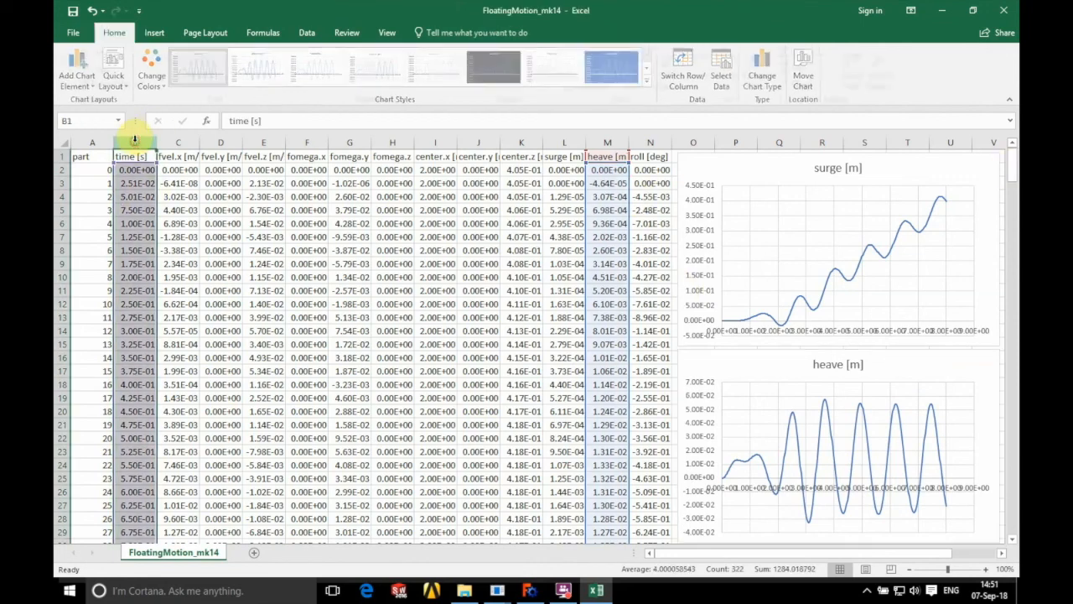
Step: Chart roll [deg] against time as a smooth-line scatter with the other charts
left_click(651, 141)
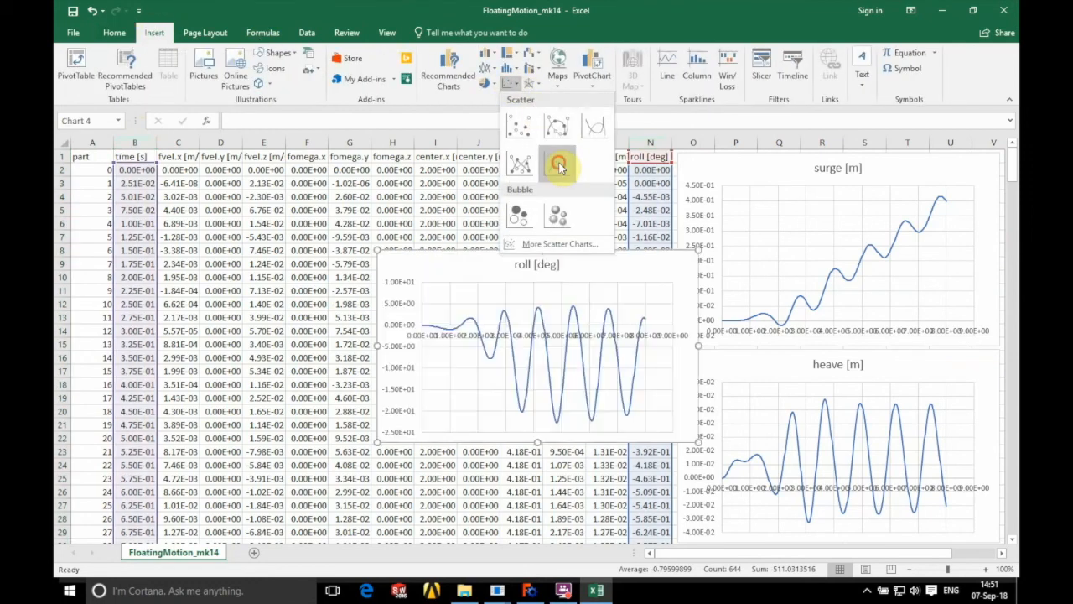
left_click(557, 161)
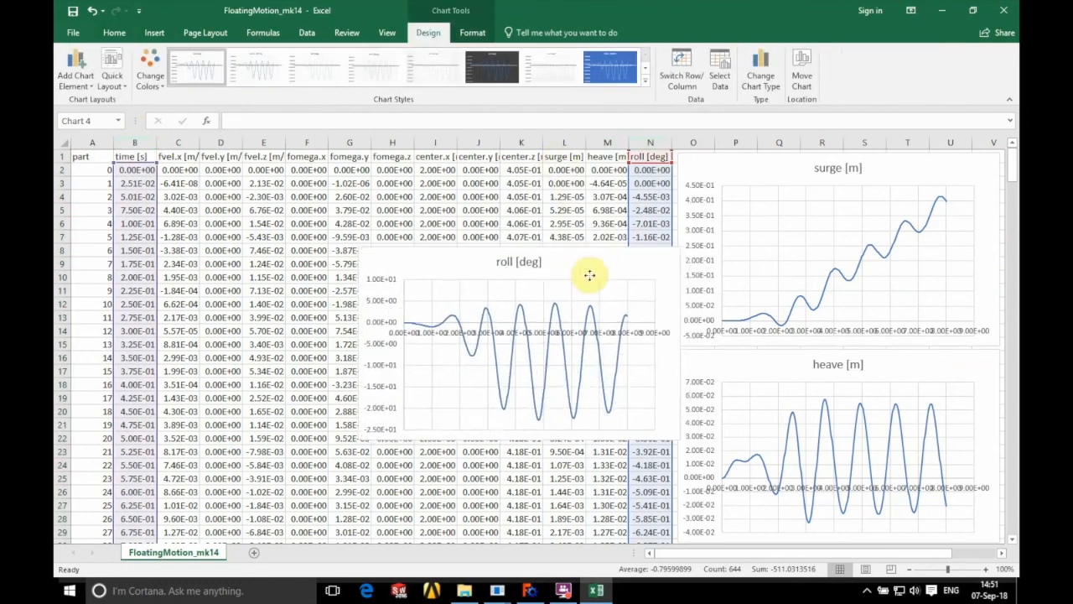